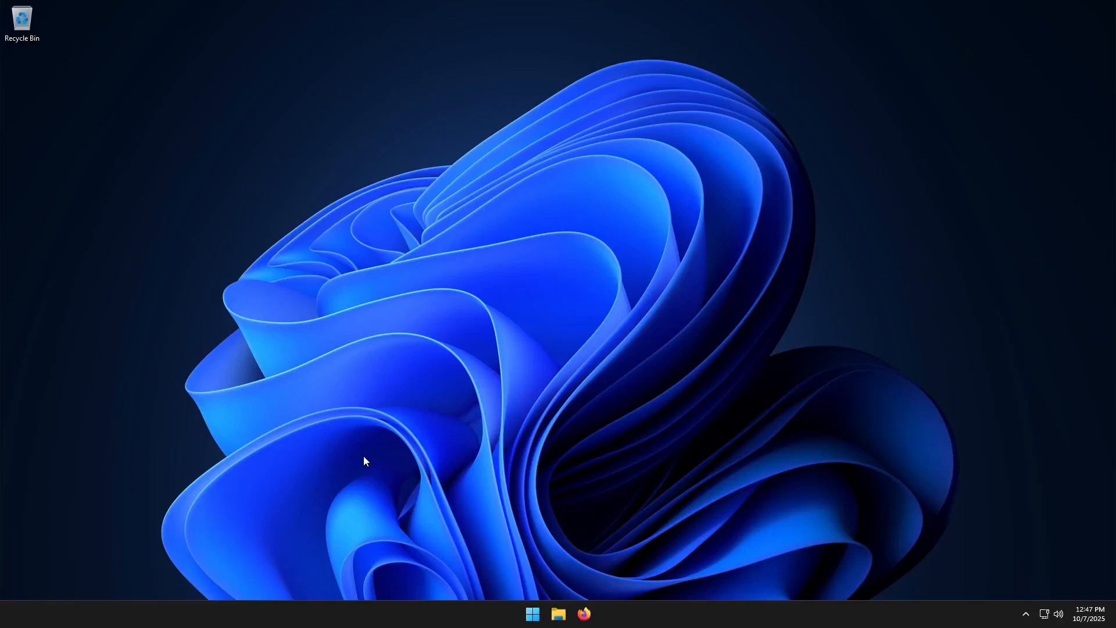
{"action": "mouse_move", "coordinate": [337, 153]}
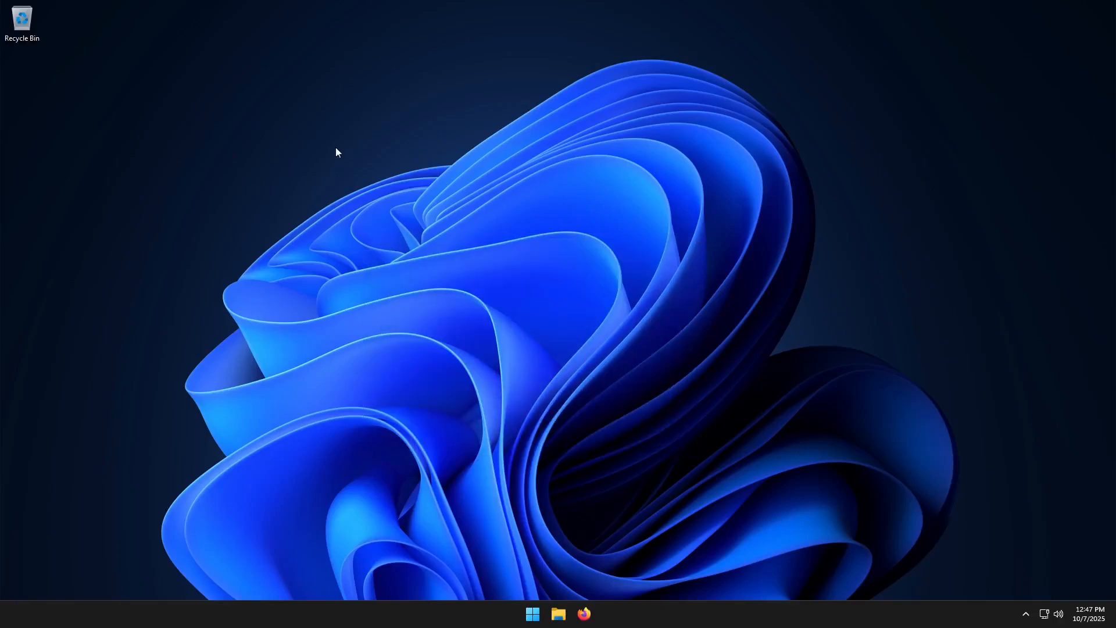
{"action": "mouse_move", "coordinate": [587, 406]}
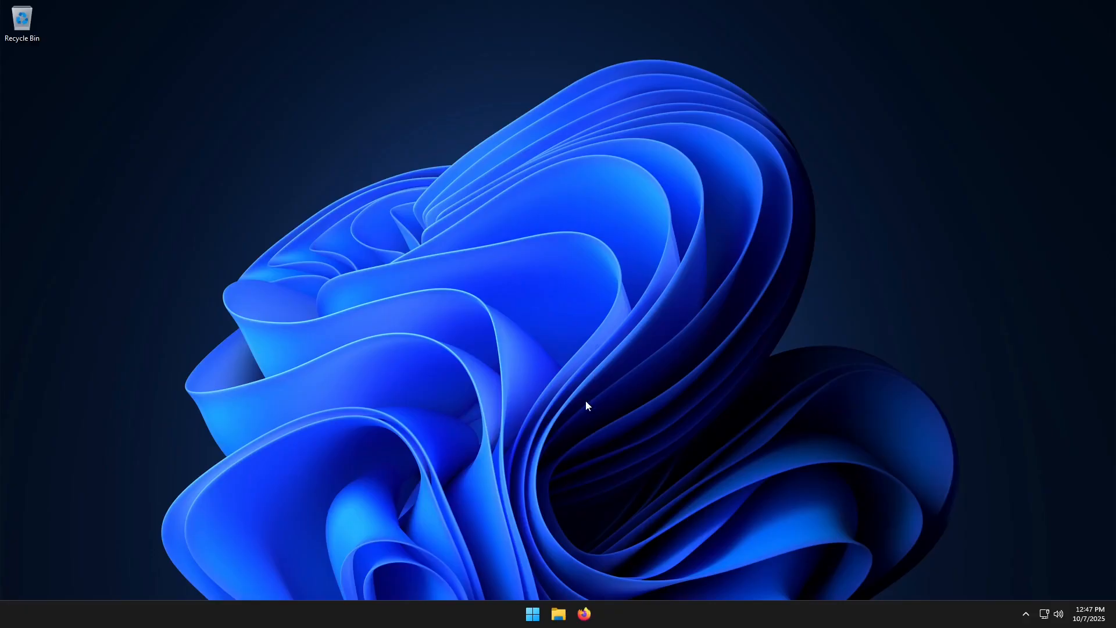
{"action": "mouse_move", "coordinate": [617, 490]}
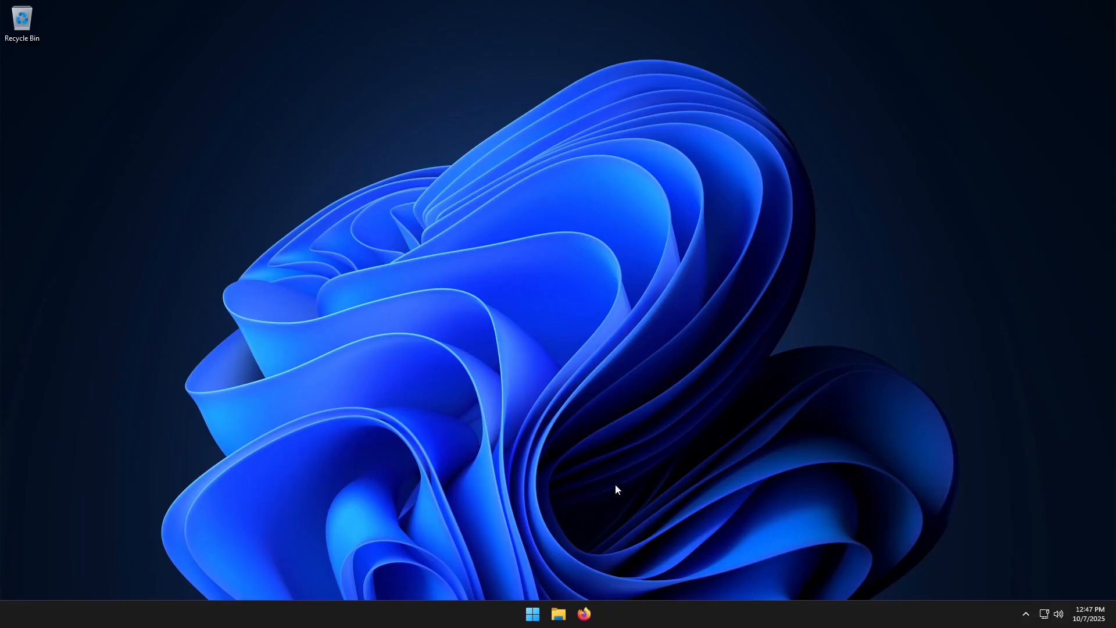
{"action": "mouse_move", "coordinate": [601, 544]}
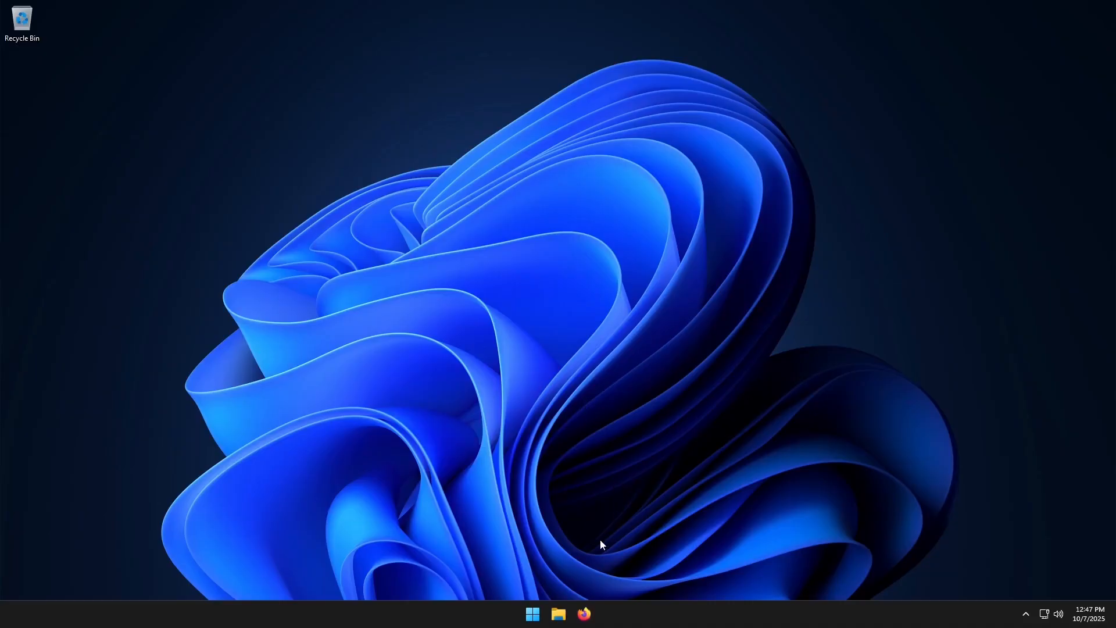
{"action": "mouse_move", "coordinate": [584, 614]}
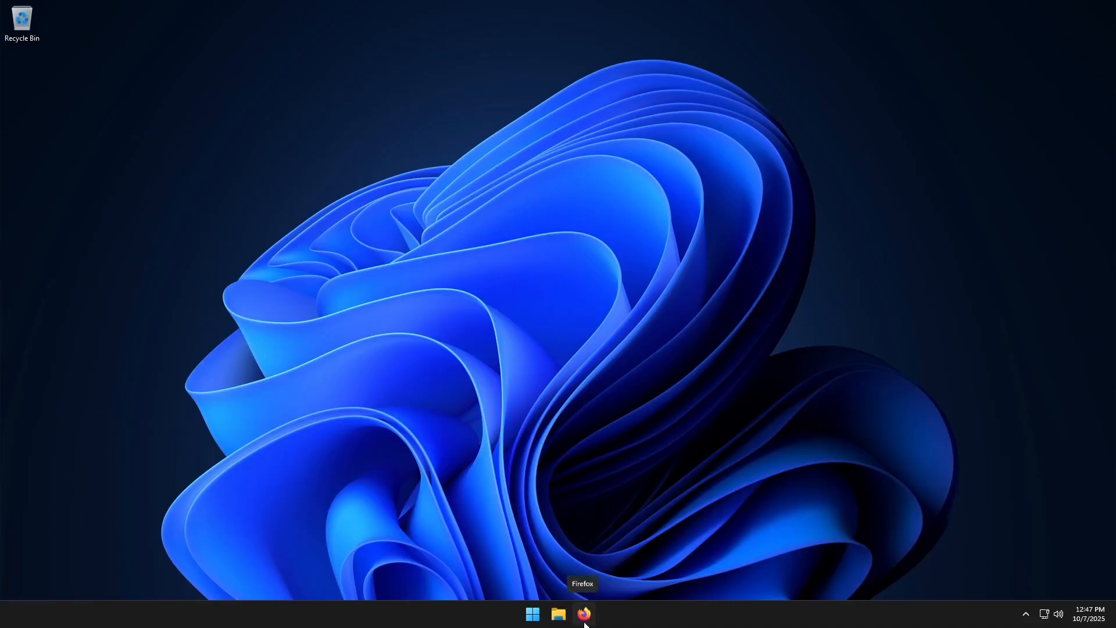
Step: Browse to lightburnsoftware.com and download the LightBurn v2.0.04 Windows 64-bit trial installer
{"action": "left_click", "coordinate": [583, 614]}
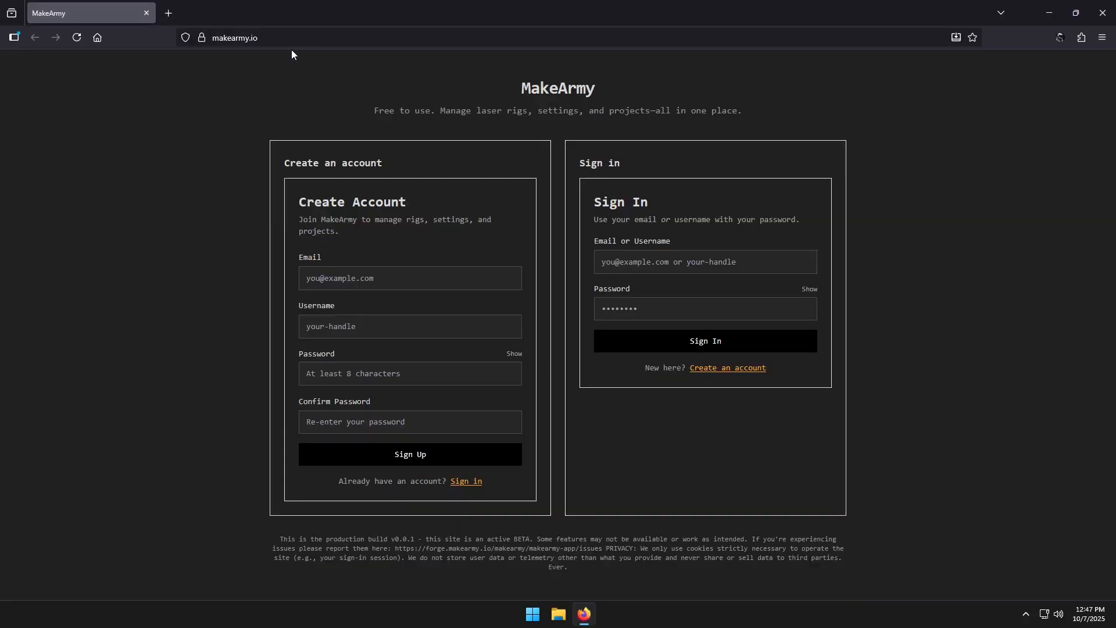
{"action": "left_click", "coordinate": [234, 37]}
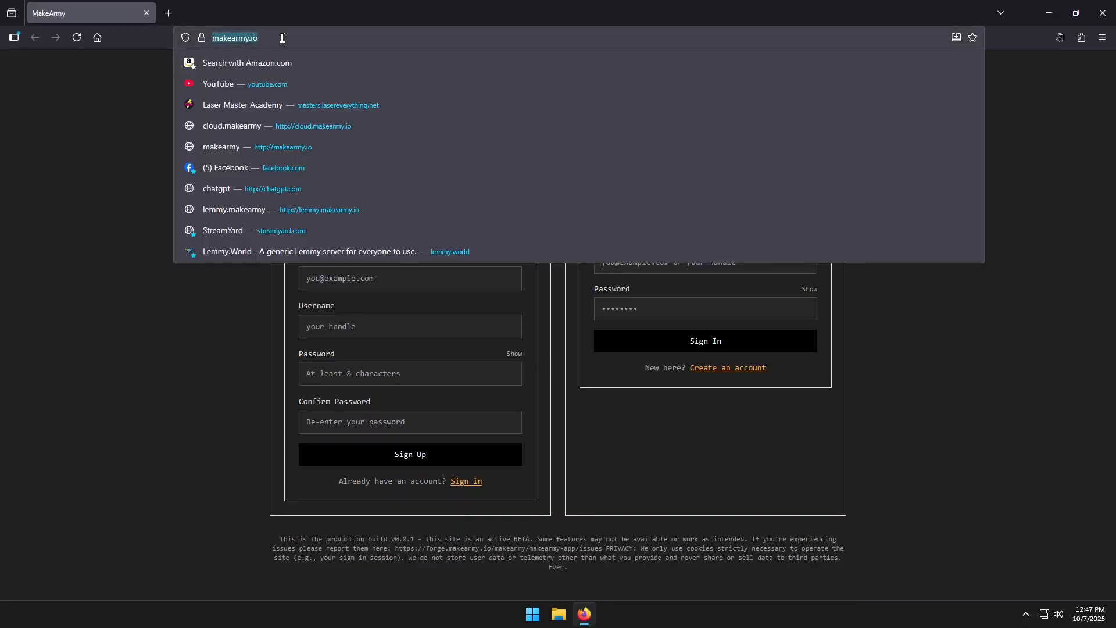
{"action": "type", "text": "lightburnsoftware.com"}
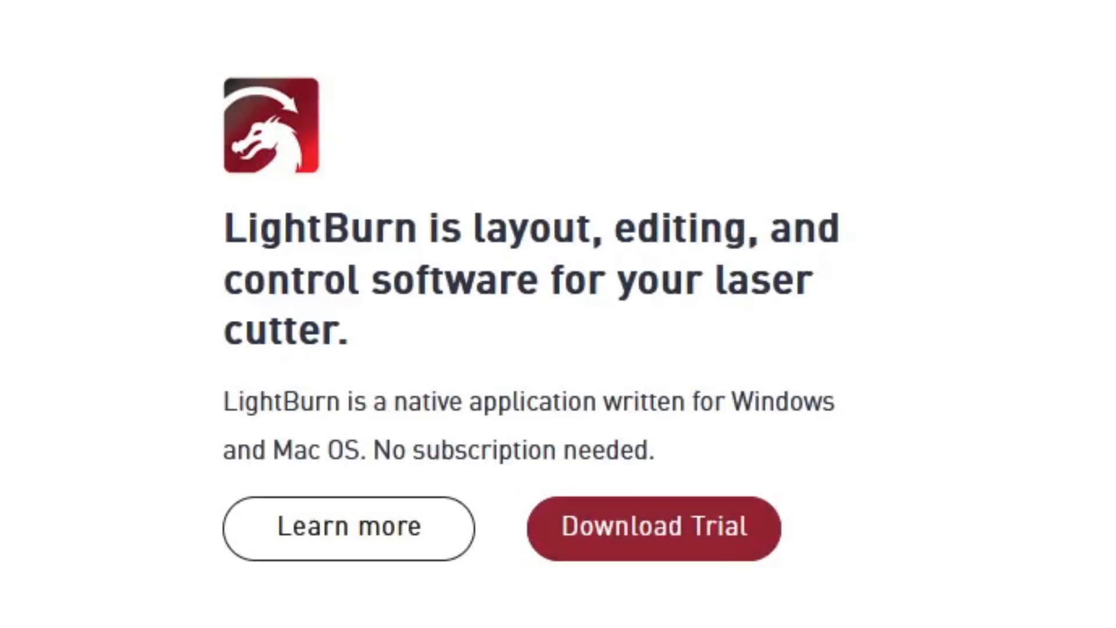
{"action": "mouse_move", "coordinate": [409, 531]}
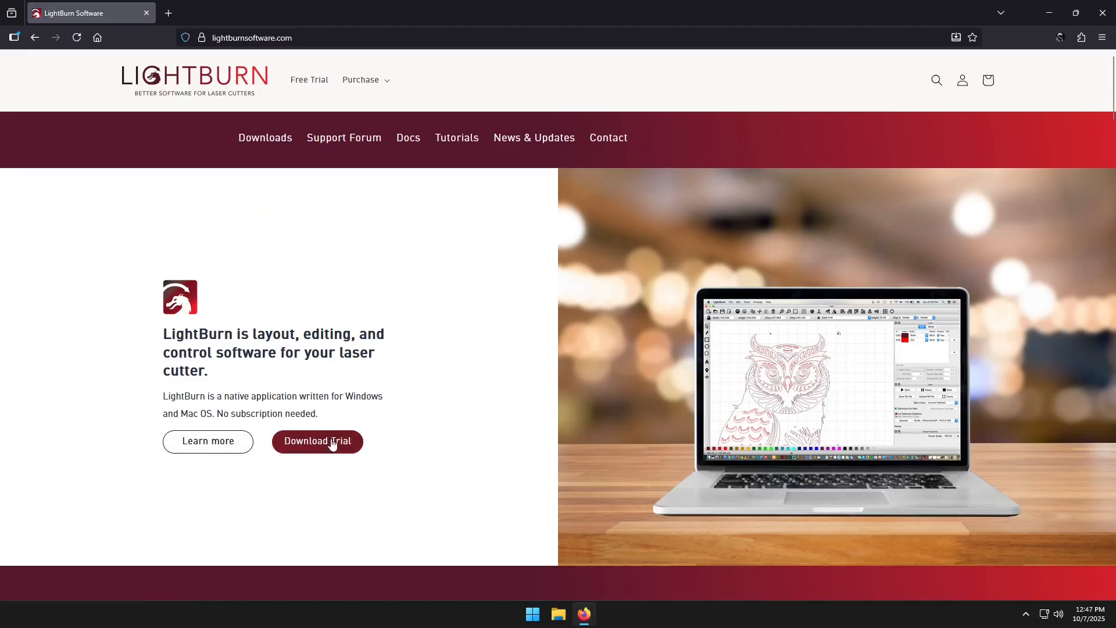
{"action": "left_click", "coordinate": [317, 441]}
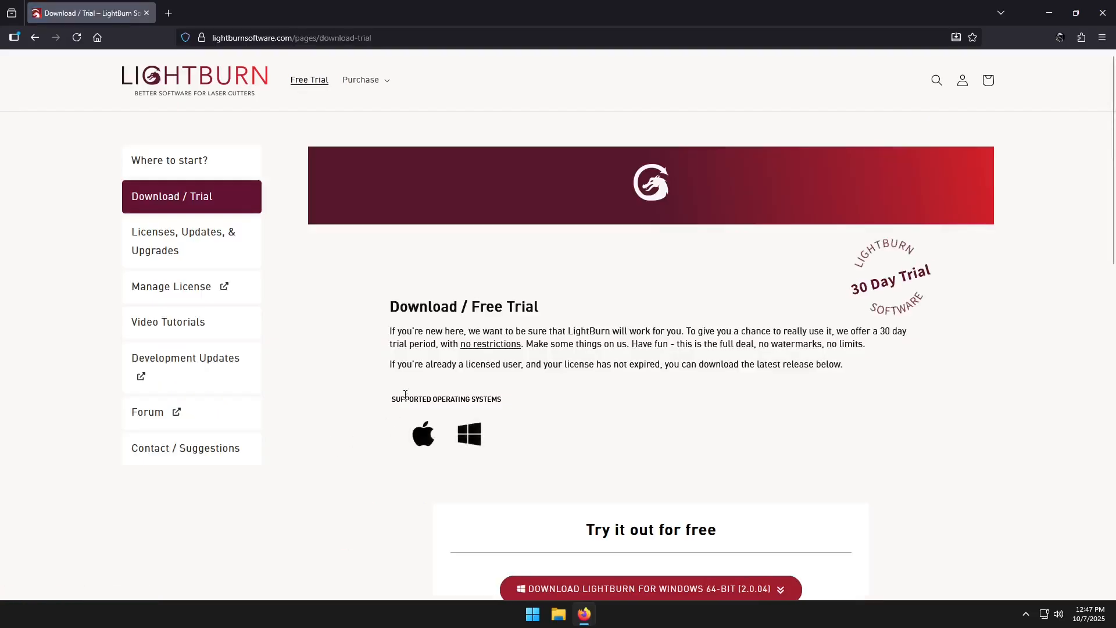
{"action": "scroll", "scroll_direction": "down", "scroll_amount": 3}
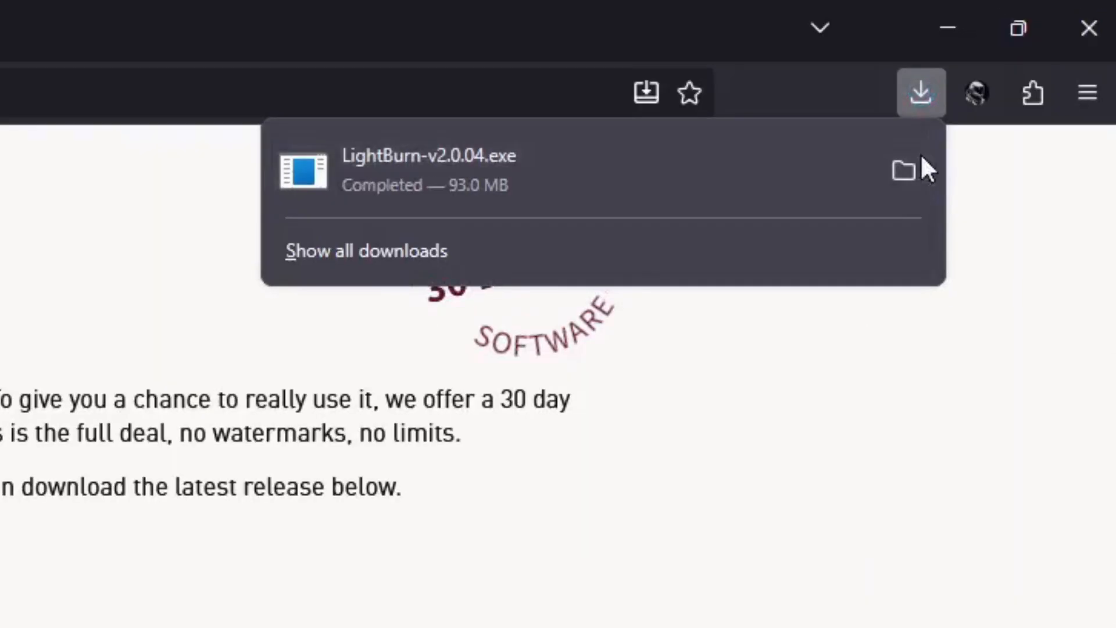
Step: Run LightBurn-v2.0.04.exe from Downloads and approve the User Account Control prompt
{"action": "left_click", "coordinate": [902, 171]}
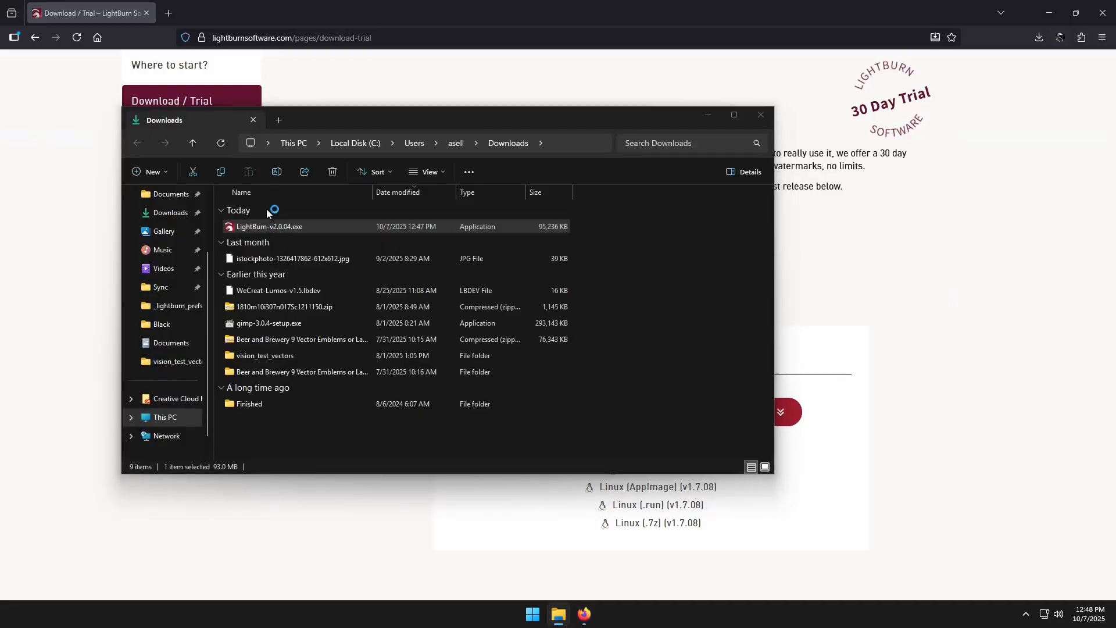
{"action": "double_click", "coordinate": [269, 227]}
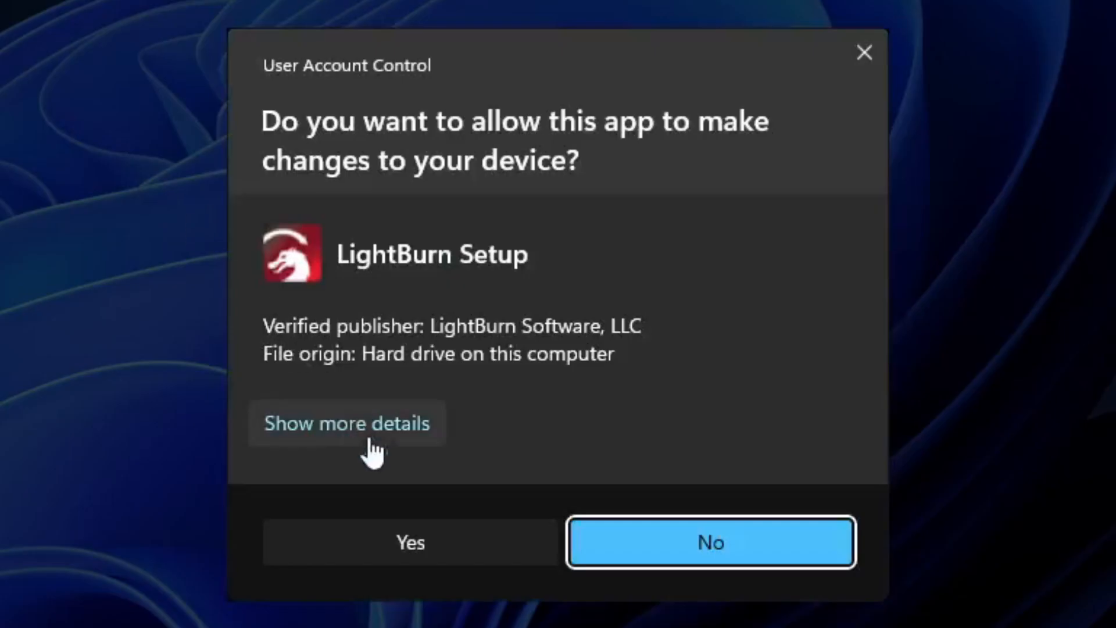
{"action": "left_click", "coordinate": [710, 542]}
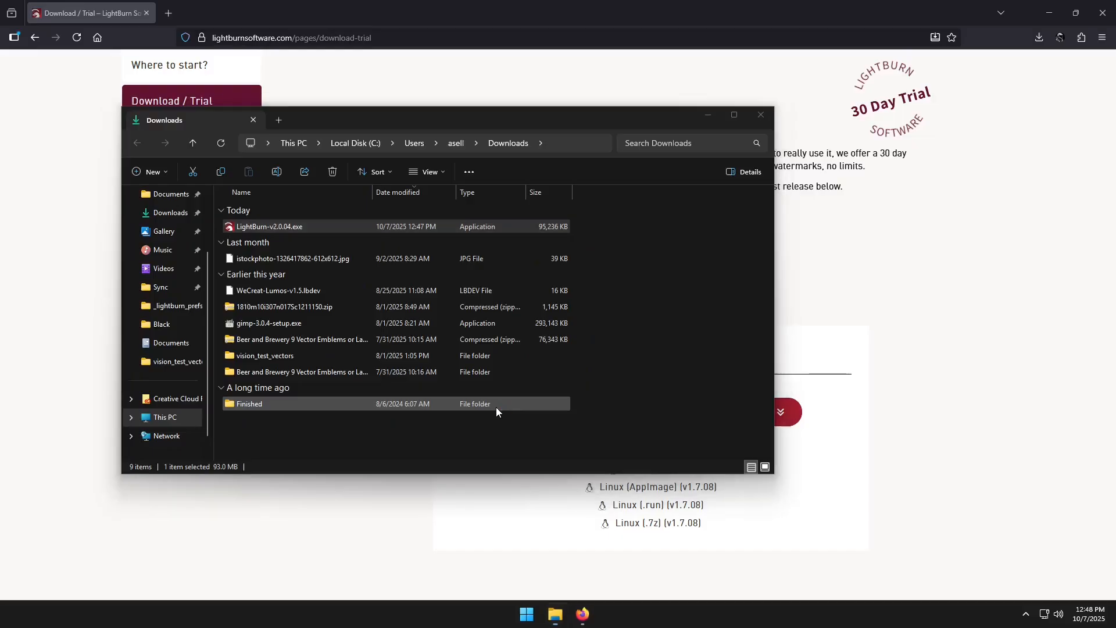
{"action": "double_click", "coordinate": [270, 226]}
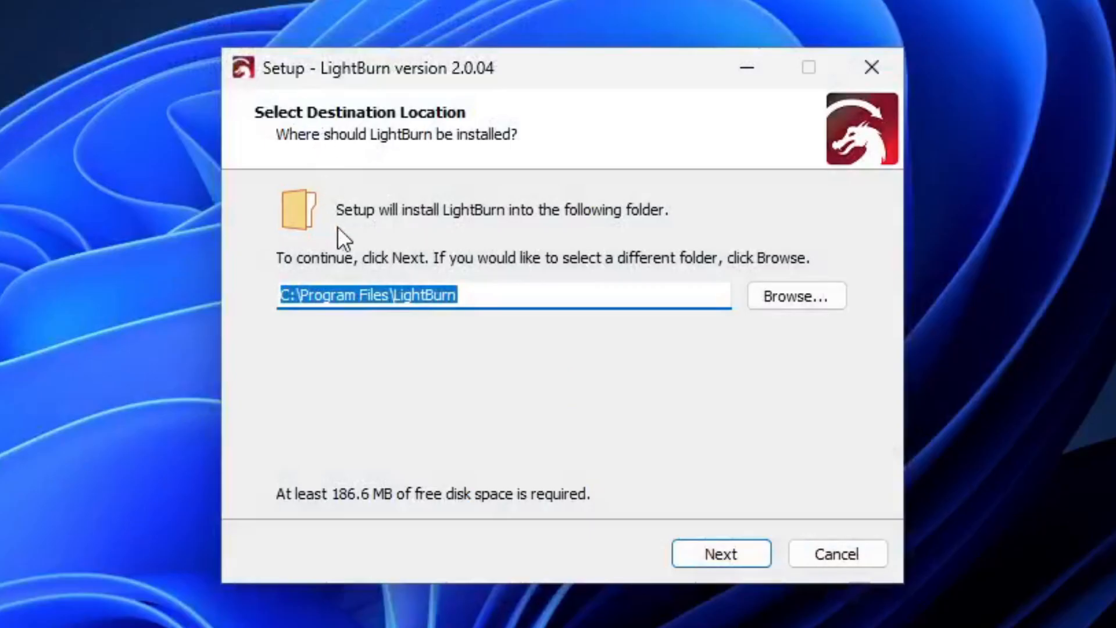
Step: Install LightBurn to C:\Program Files\LightBurn with default Start Menu folder and a desktop icon
{"action": "left_click", "coordinate": [721, 553]}
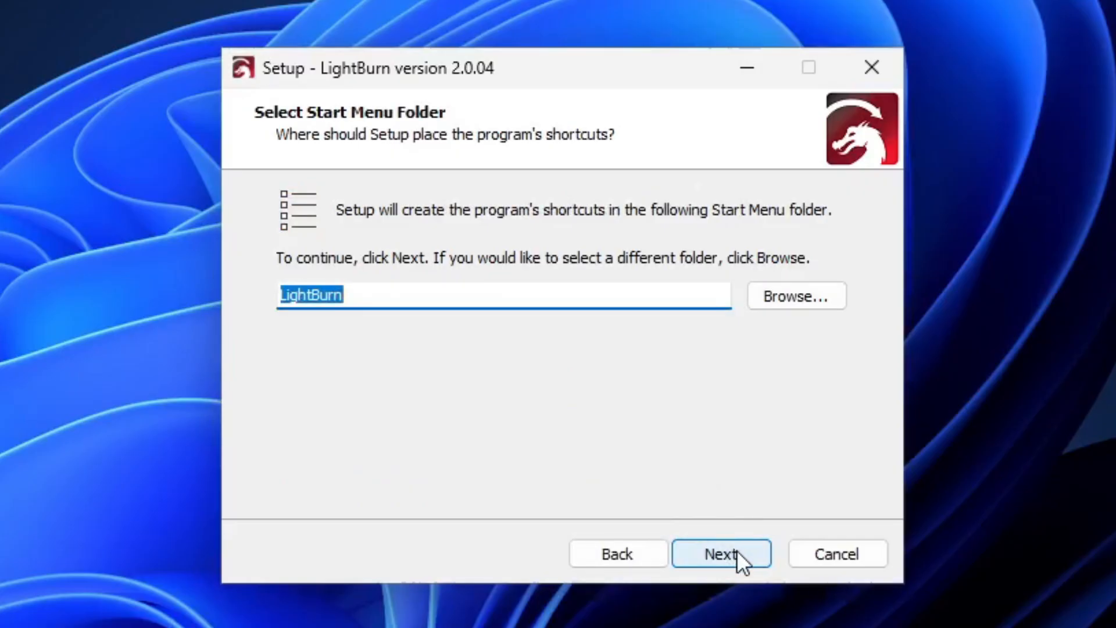
{"action": "left_click", "coordinate": [721, 554]}
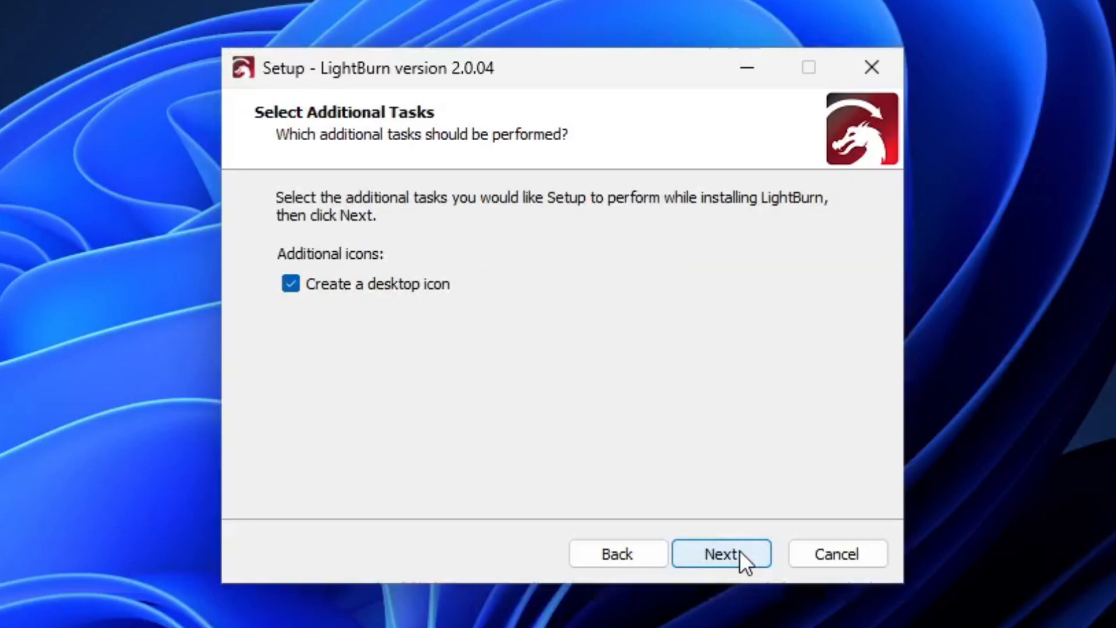
{"action": "left_click", "coordinate": [721, 553]}
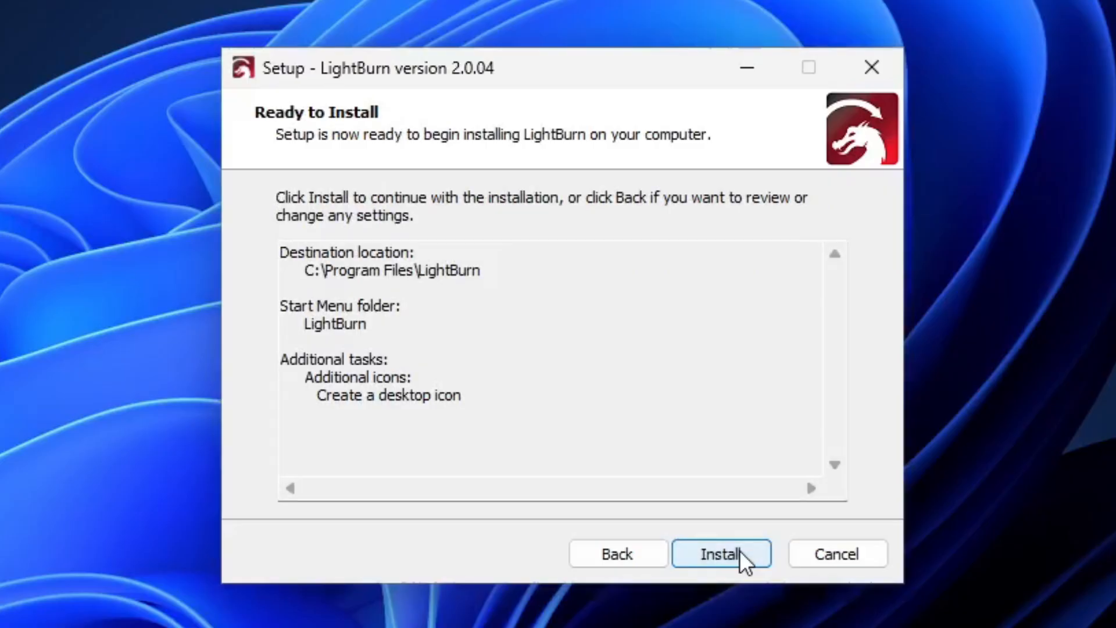
{"action": "left_click", "coordinate": [721, 554]}
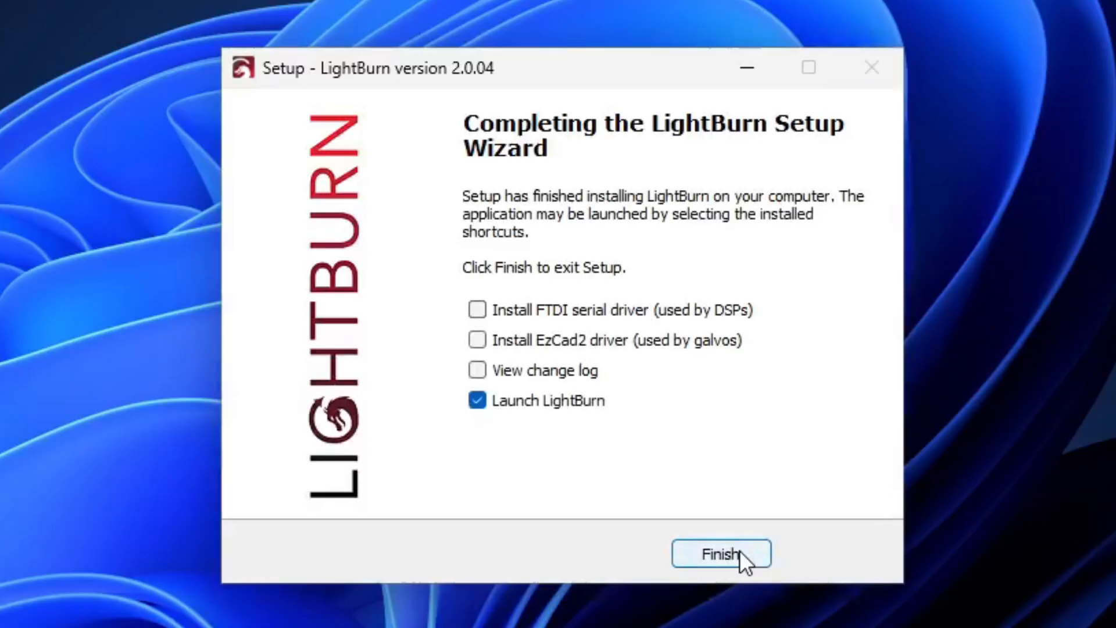
{"action": "mouse_move", "coordinate": [466, 262]}
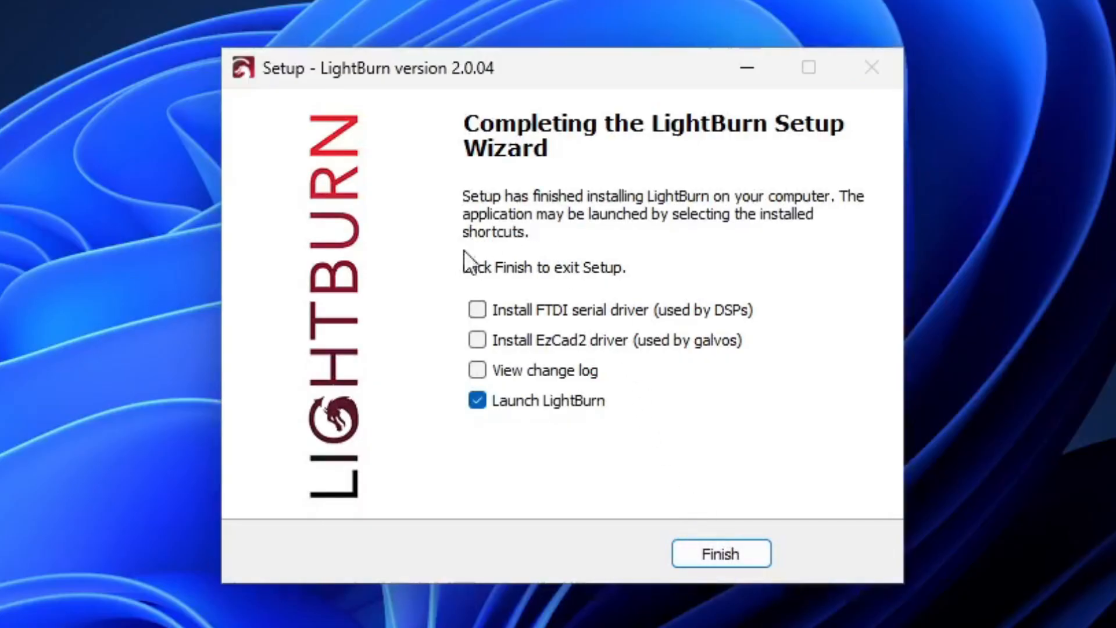
{"action": "mouse_move", "coordinate": [420, 288]}
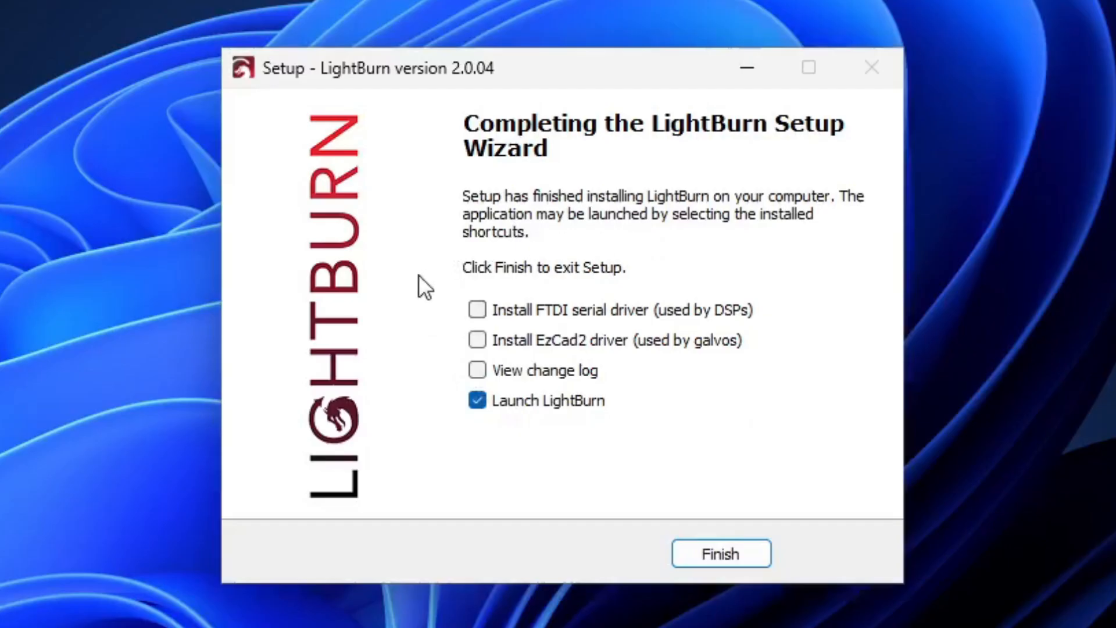
{"action": "mouse_move", "coordinate": [462, 292]}
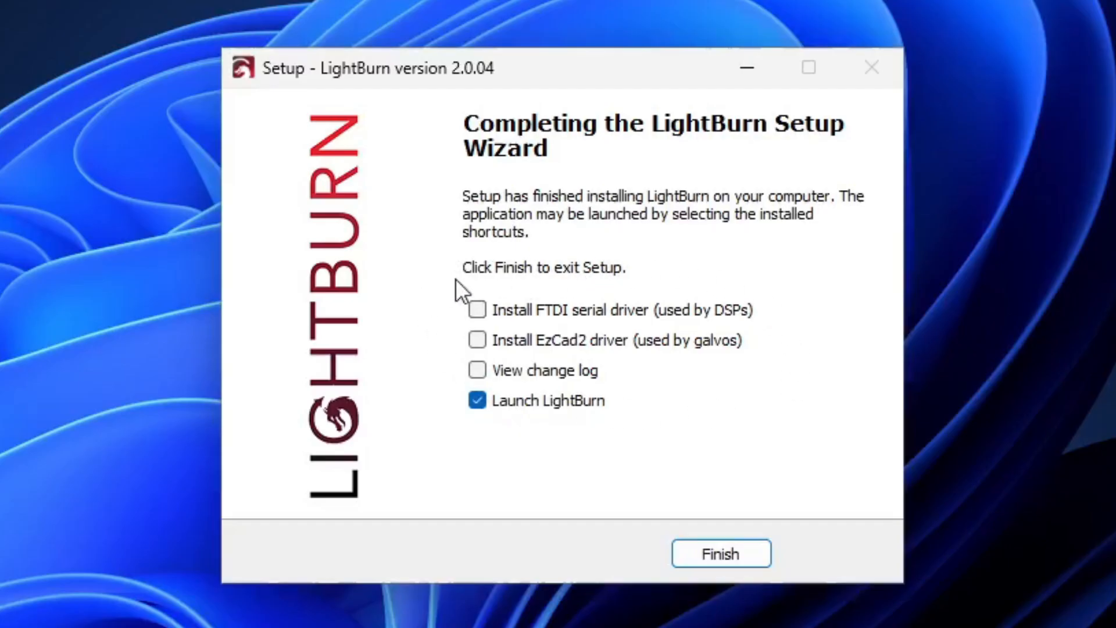
{"action": "mouse_move", "coordinate": [581, 344]}
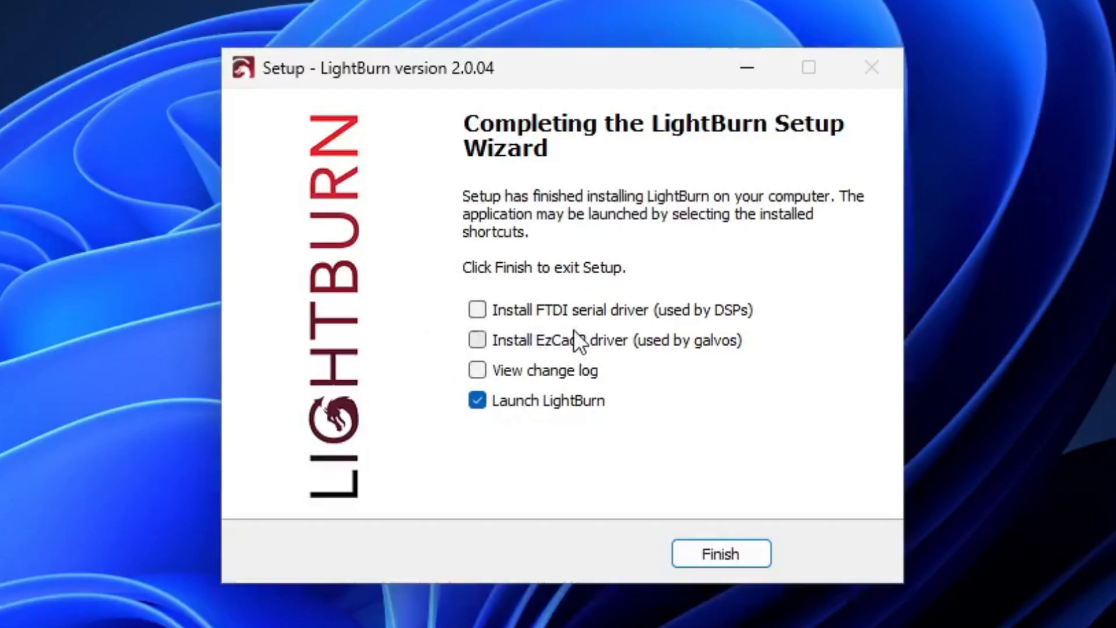
{"action": "mouse_move", "coordinate": [692, 334]}
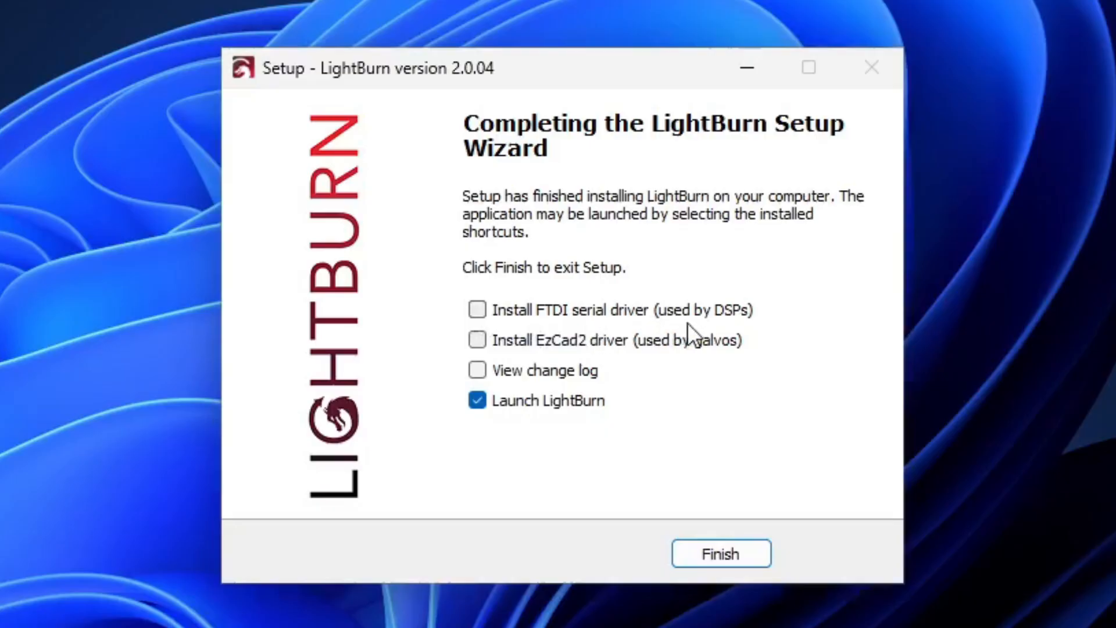
{"action": "mouse_move", "coordinate": [489, 319]}
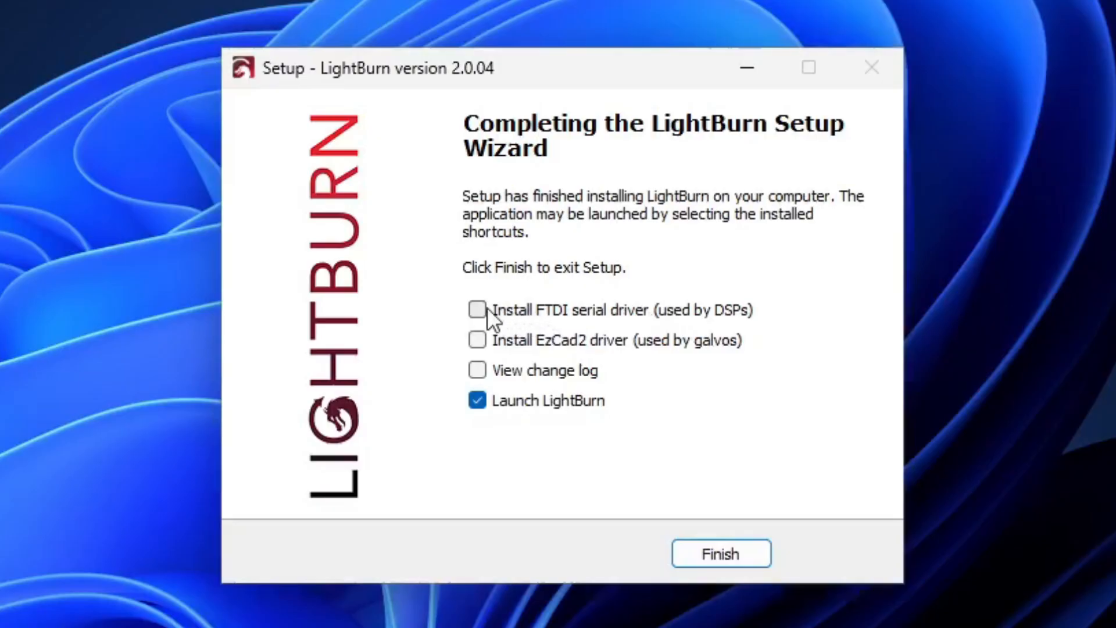
Step: Finish setup with the FTDI and EzCad2 drivers selected and 'Launch LightBurn' unticked
{"action": "left_click", "coordinate": [477, 309]}
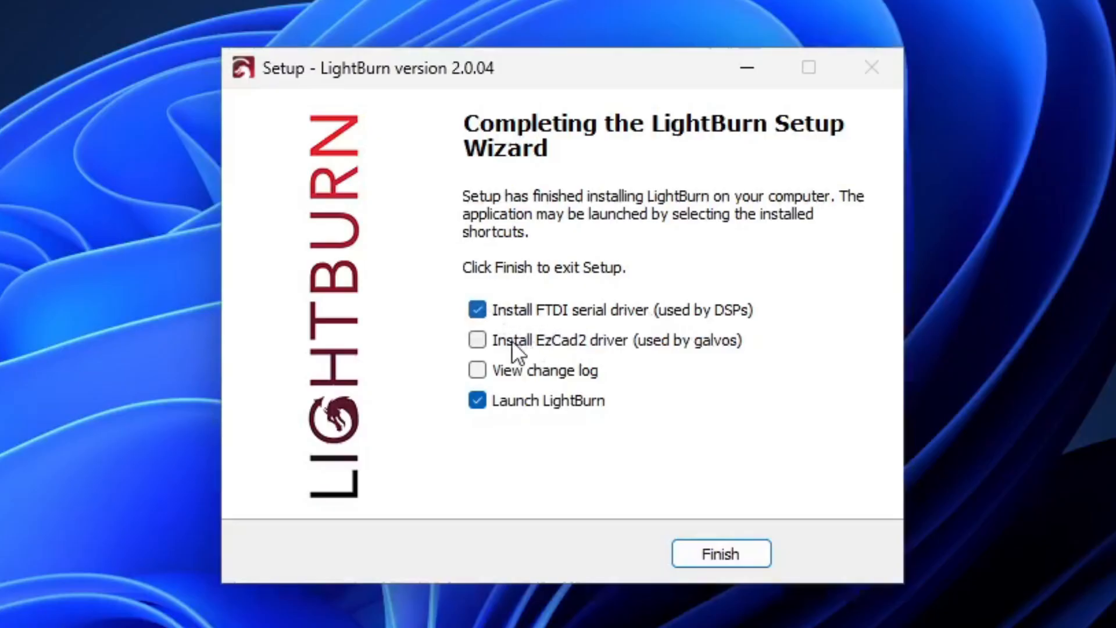
{"action": "mouse_move", "coordinate": [638, 356]}
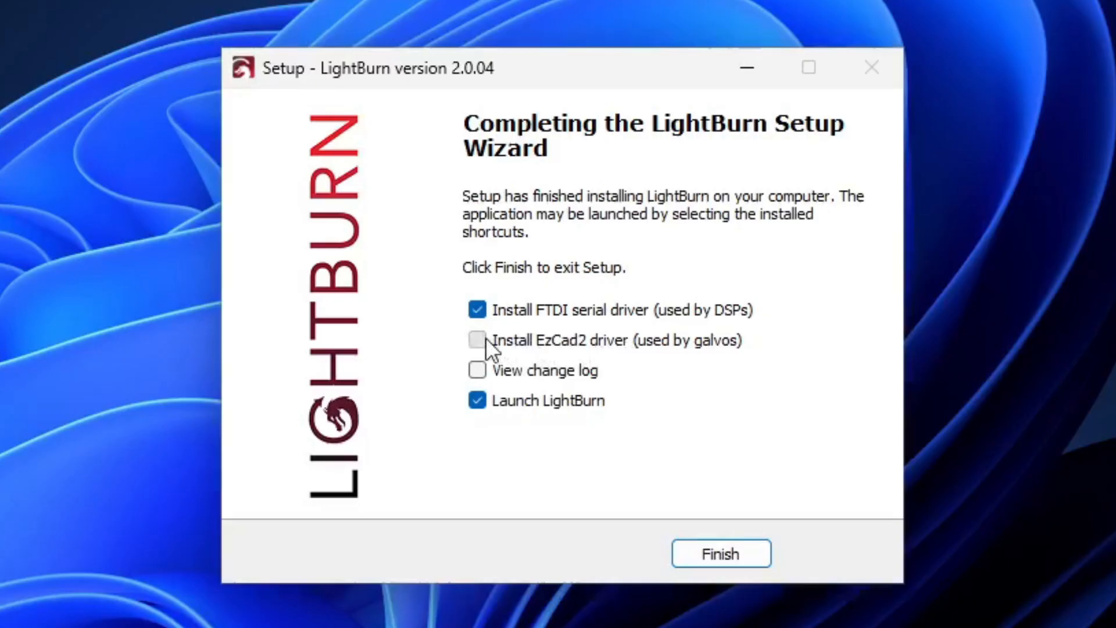
{"action": "left_click", "coordinate": [477, 339]}
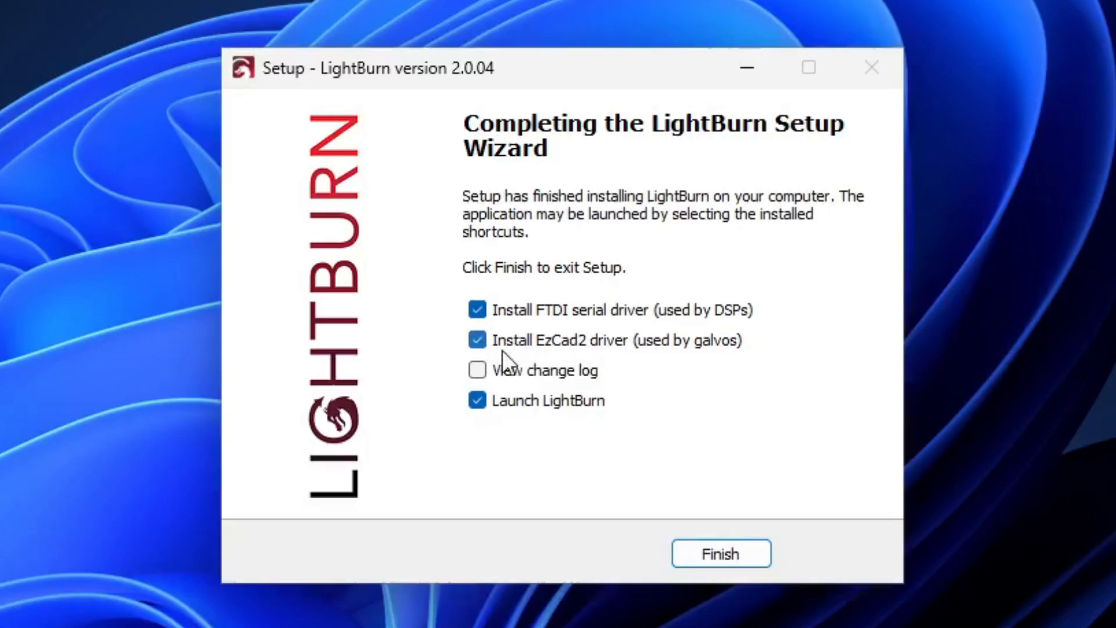
{"action": "mouse_move", "coordinate": [573, 366]}
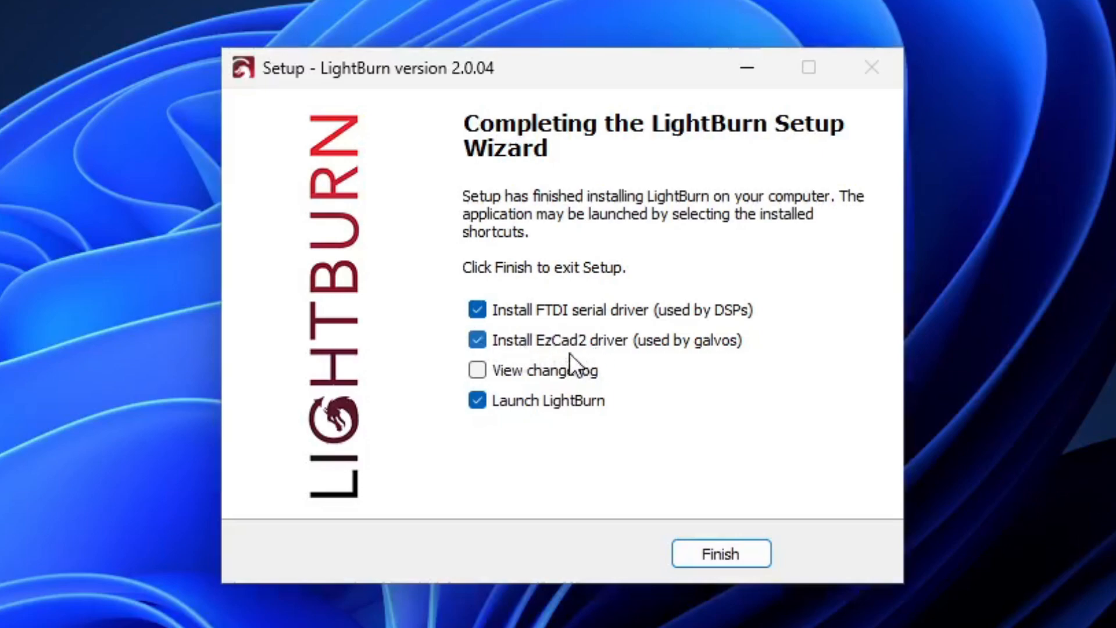
{"action": "mouse_move", "coordinate": [563, 355]}
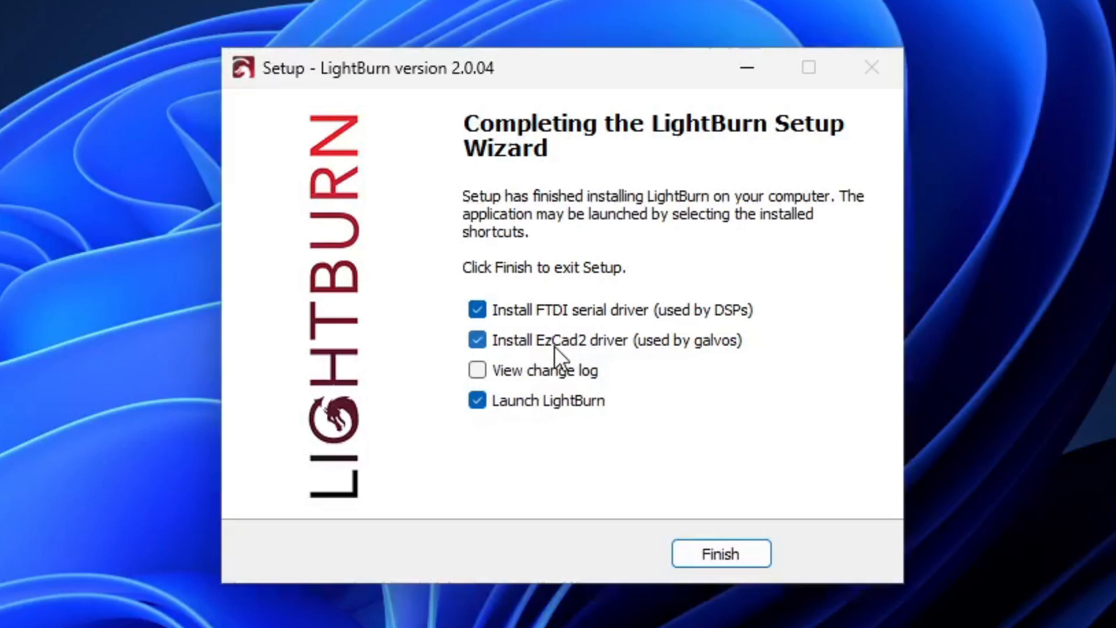
{"action": "mouse_move", "coordinate": [584, 416]}
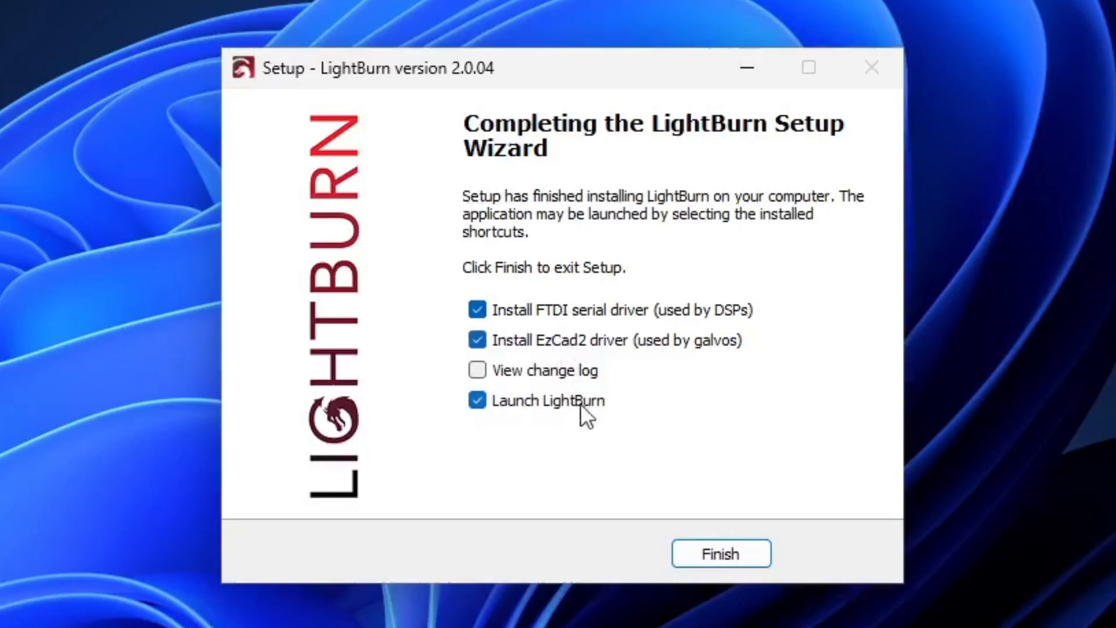
{"action": "mouse_move", "coordinate": [537, 416]}
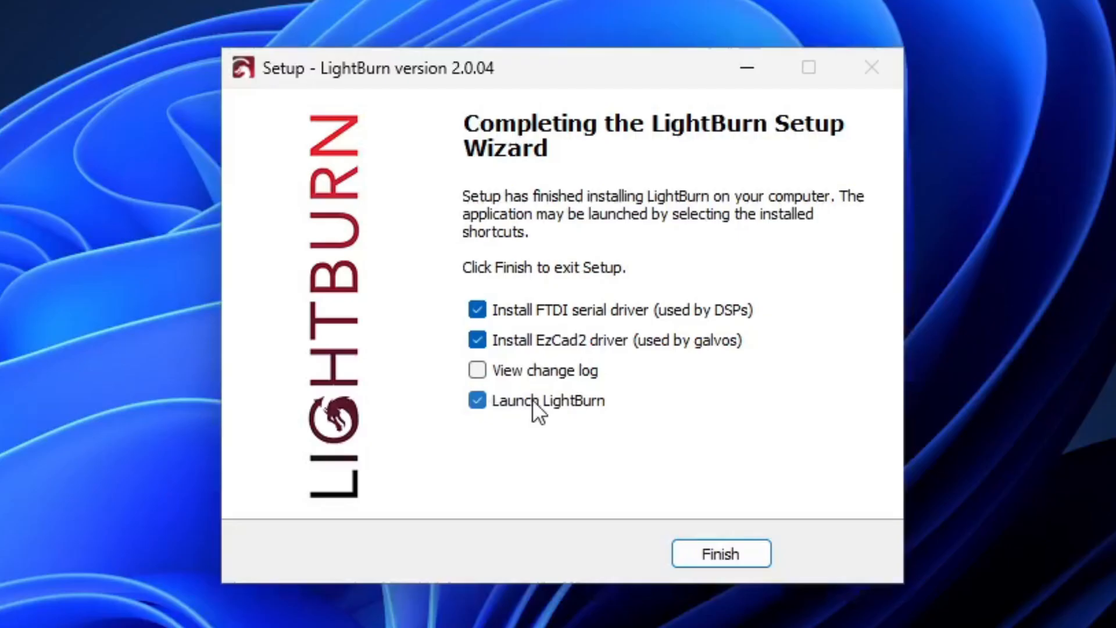
{"action": "left_click", "coordinate": [478, 400]}
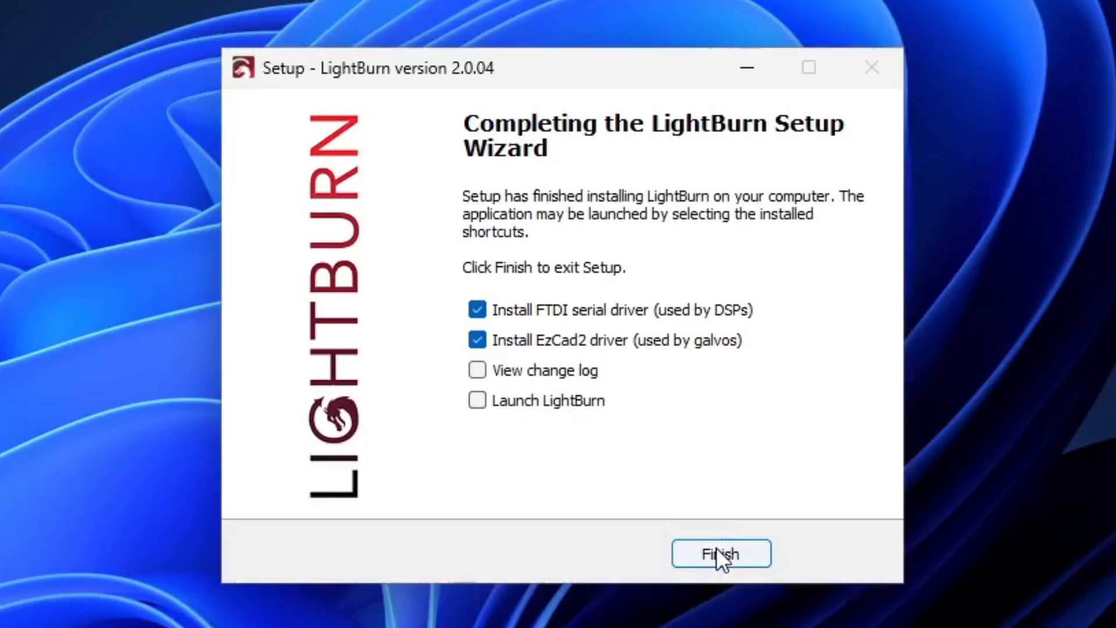
{"action": "left_click", "coordinate": [720, 554]}
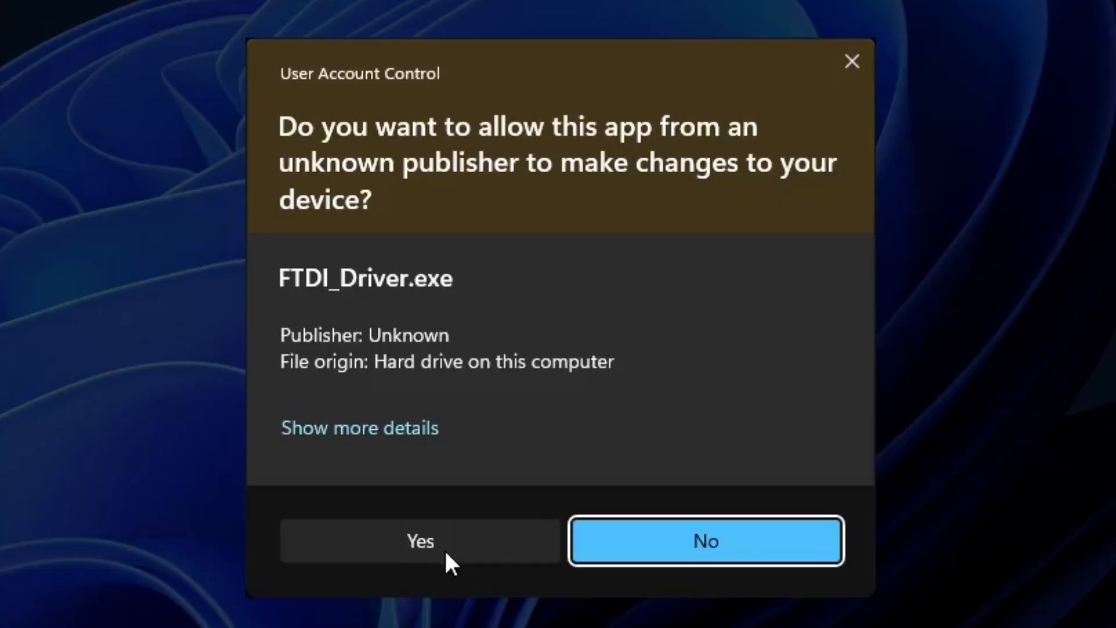
Step: Extract and install the FTDI CDM serial drivers, accepting the license, and close the wizard
{"action": "left_click", "coordinate": [420, 541]}
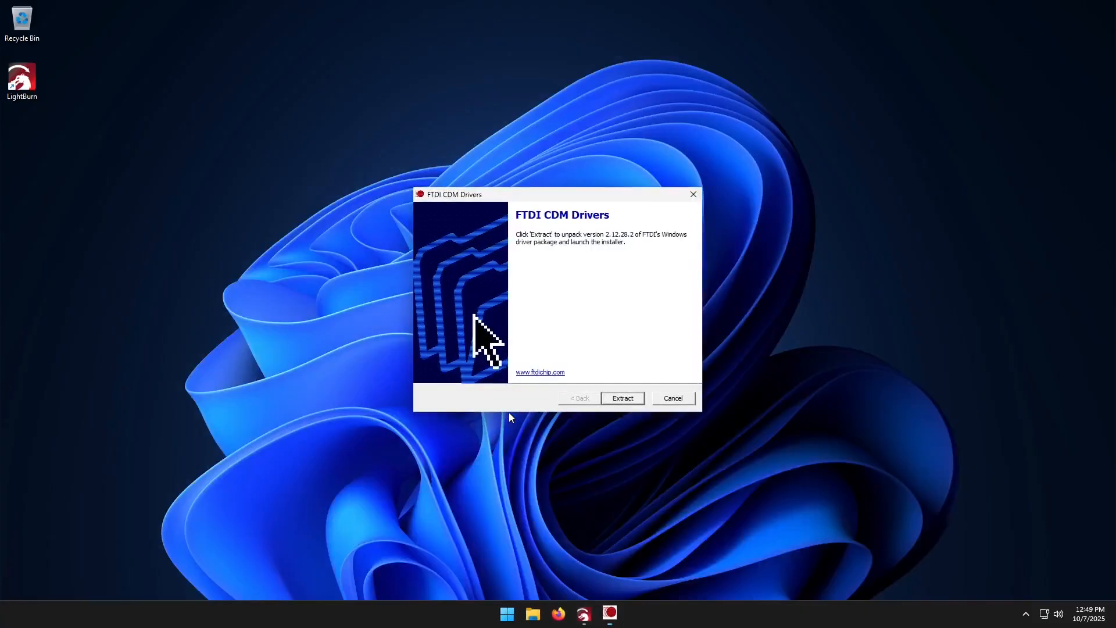
{"action": "left_click", "coordinate": [622, 398]}
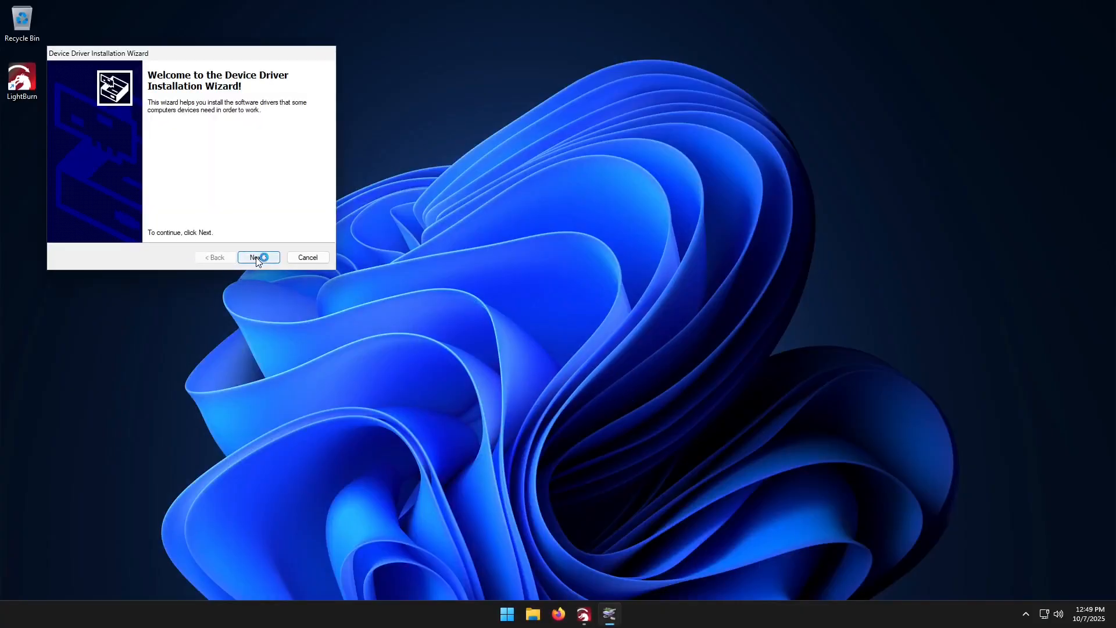
{"action": "left_click", "coordinate": [258, 257]}
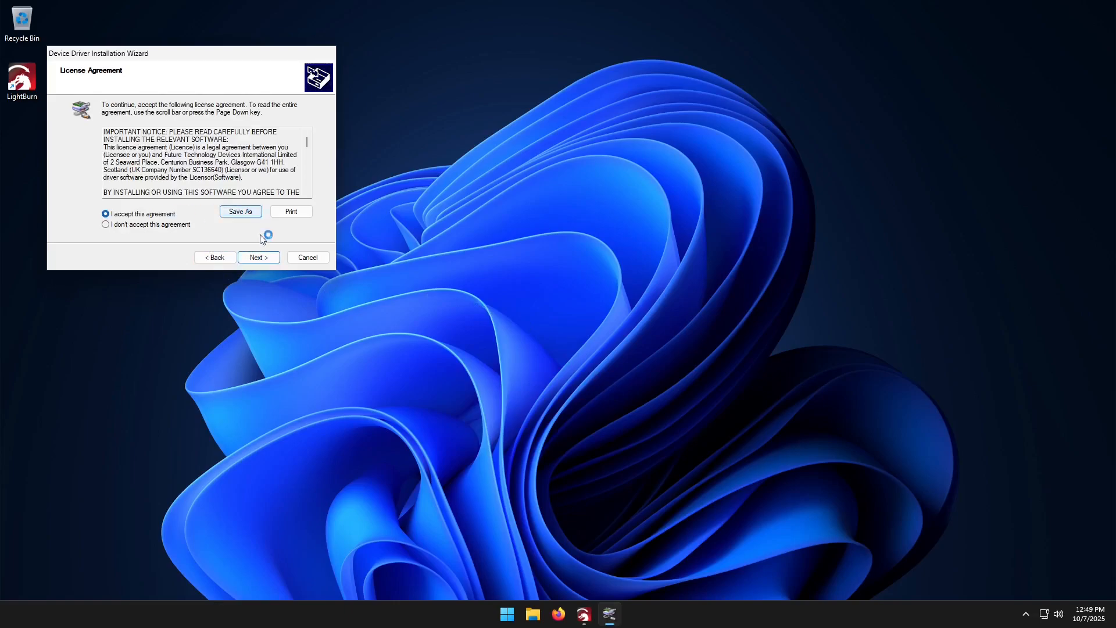
{"action": "left_click", "coordinate": [258, 257]}
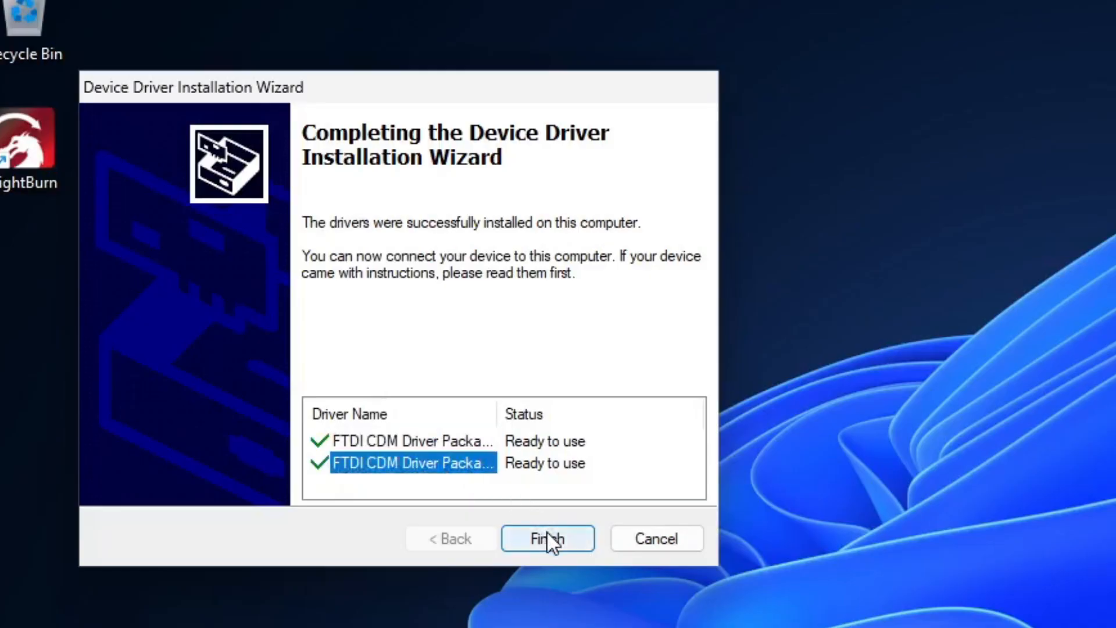
{"action": "left_click", "coordinate": [548, 539]}
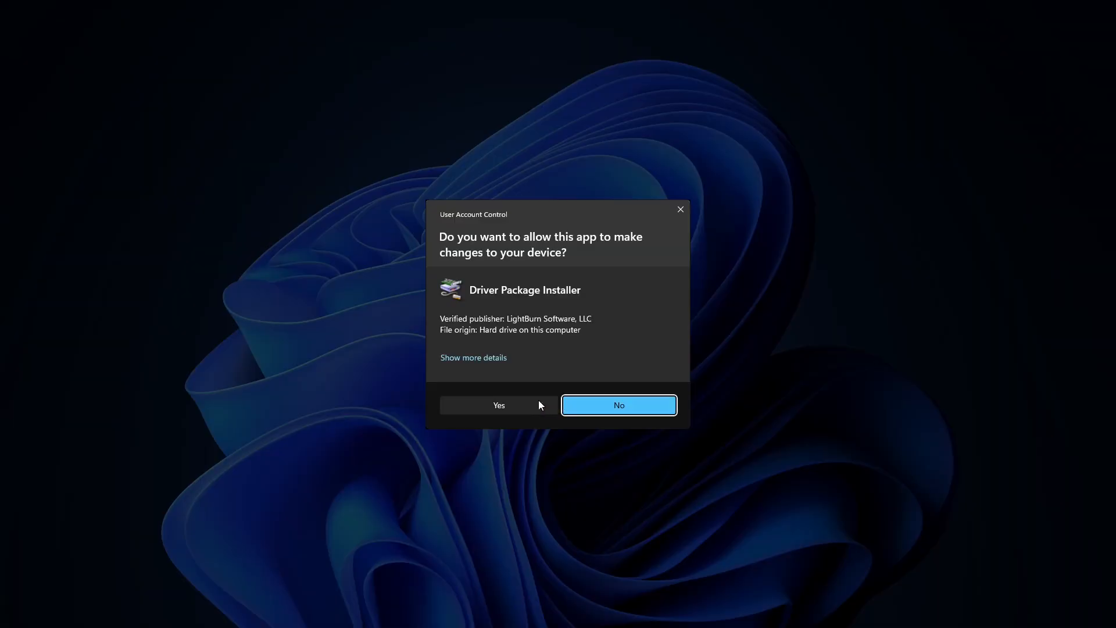
Step: Install the BJJCZ USB galvo device driver and close its completed wizard
{"action": "left_click", "coordinate": [499, 404]}
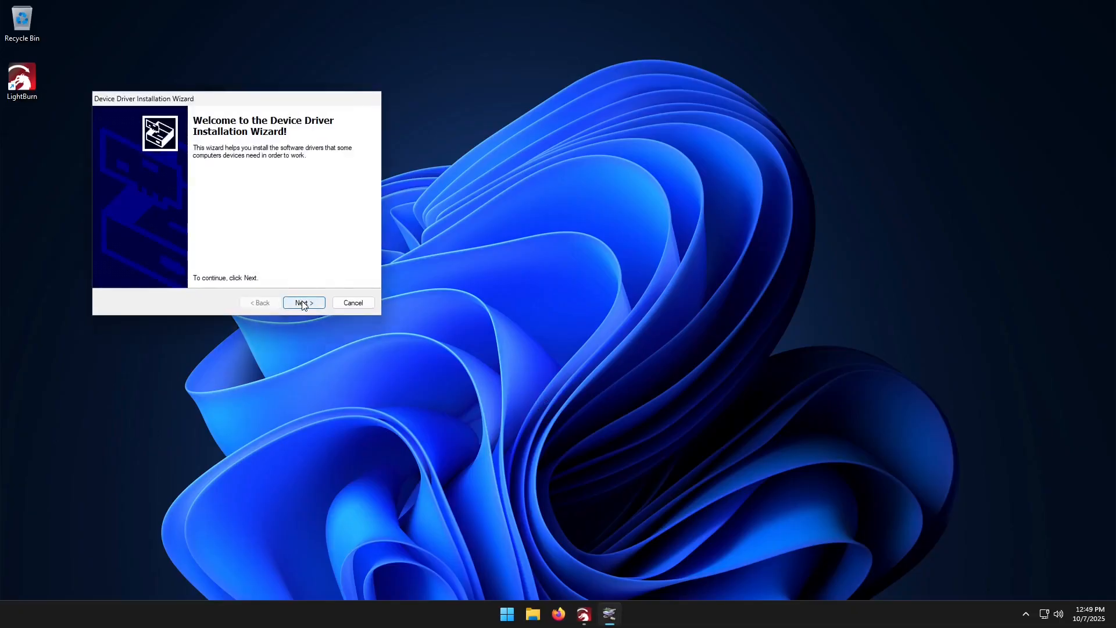
{"action": "left_click", "coordinate": [303, 302]}
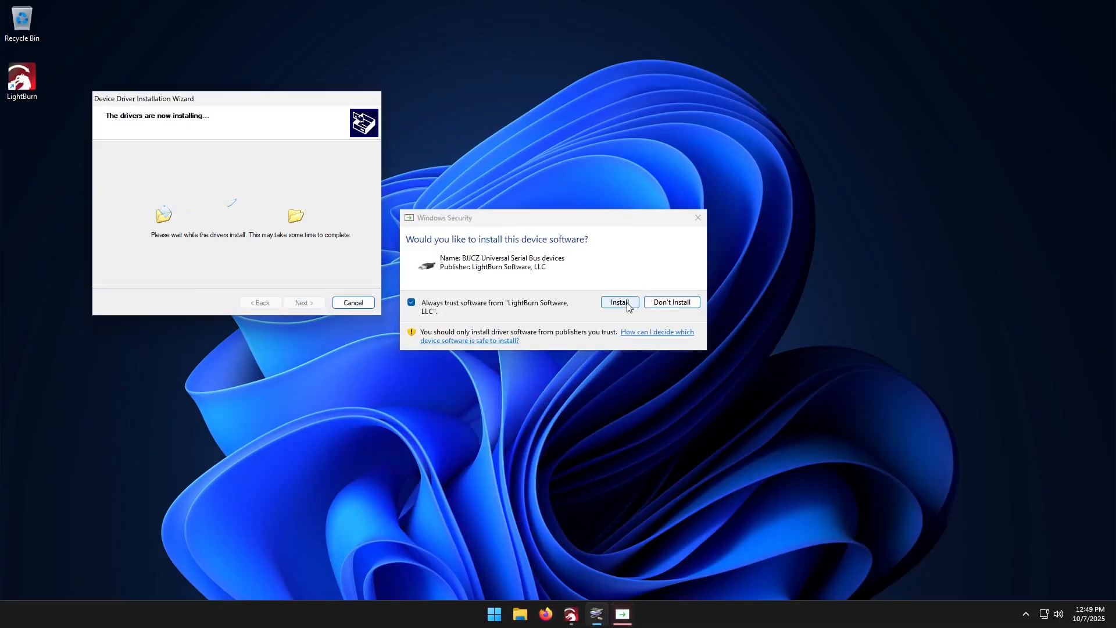
{"action": "left_click", "coordinate": [618, 303]}
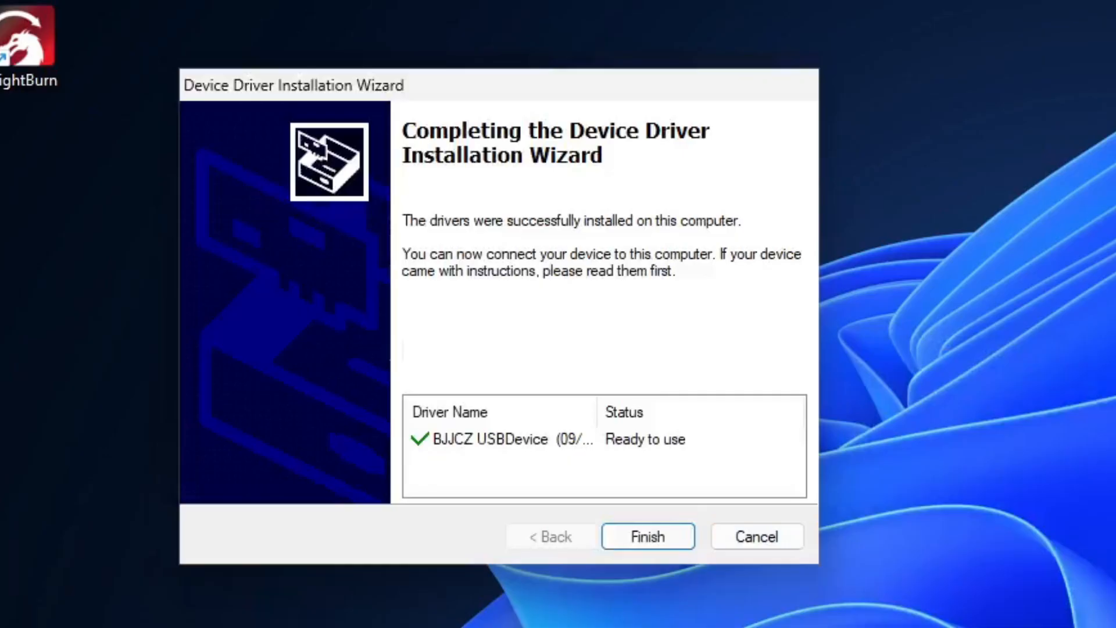
{"action": "left_click", "coordinate": [506, 440]}
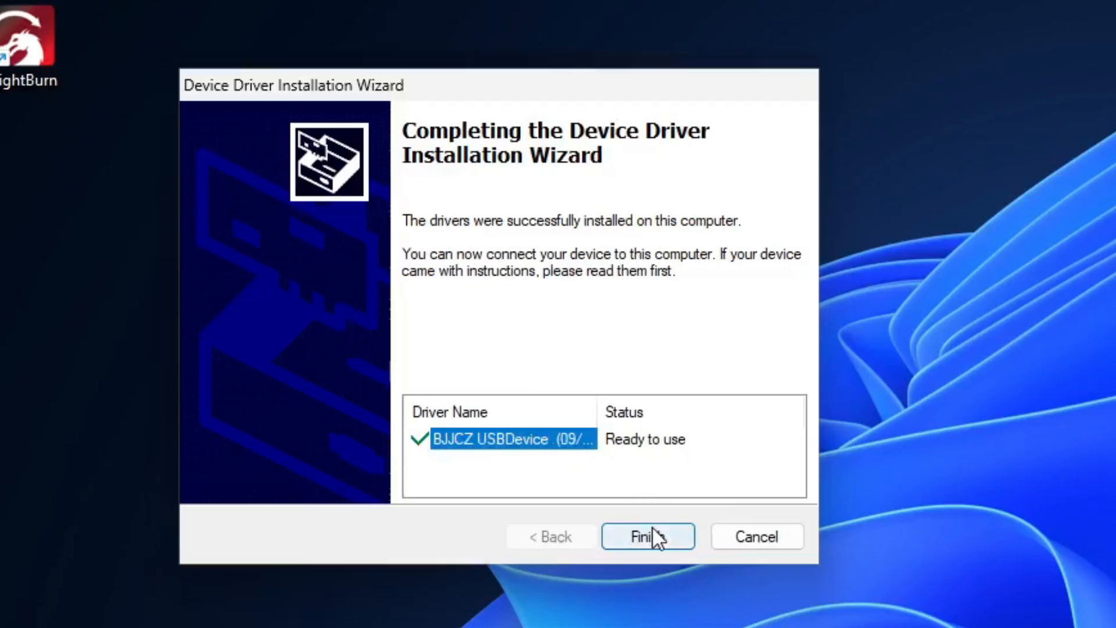
{"action": "left_click", "coordinate": [646, 536]}
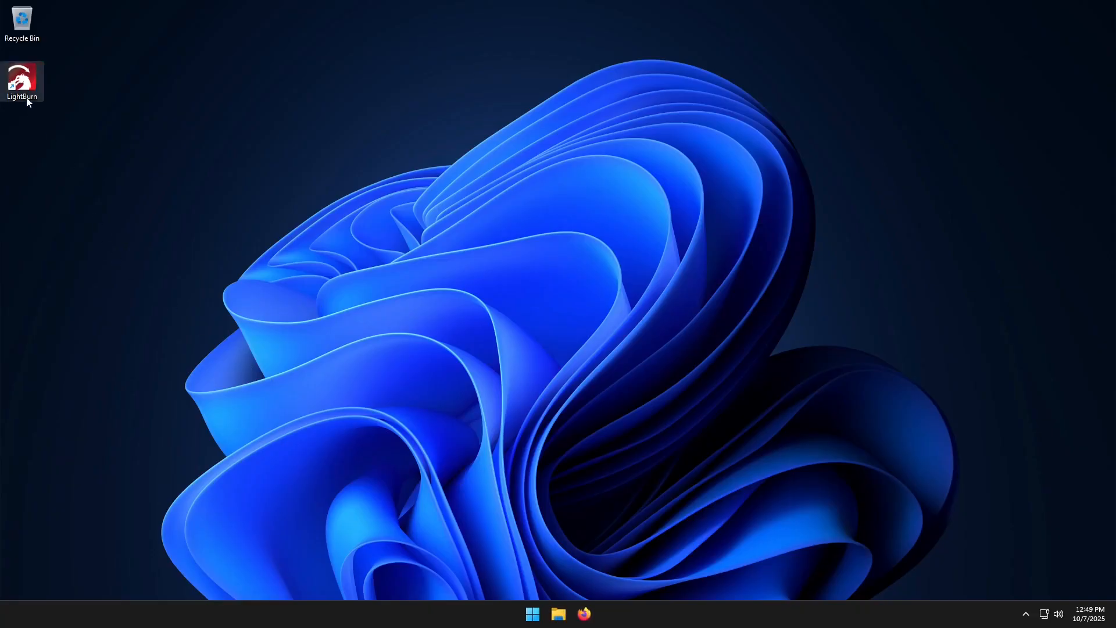
{"action": "mouse_move", "coordinate": [22, 81]}
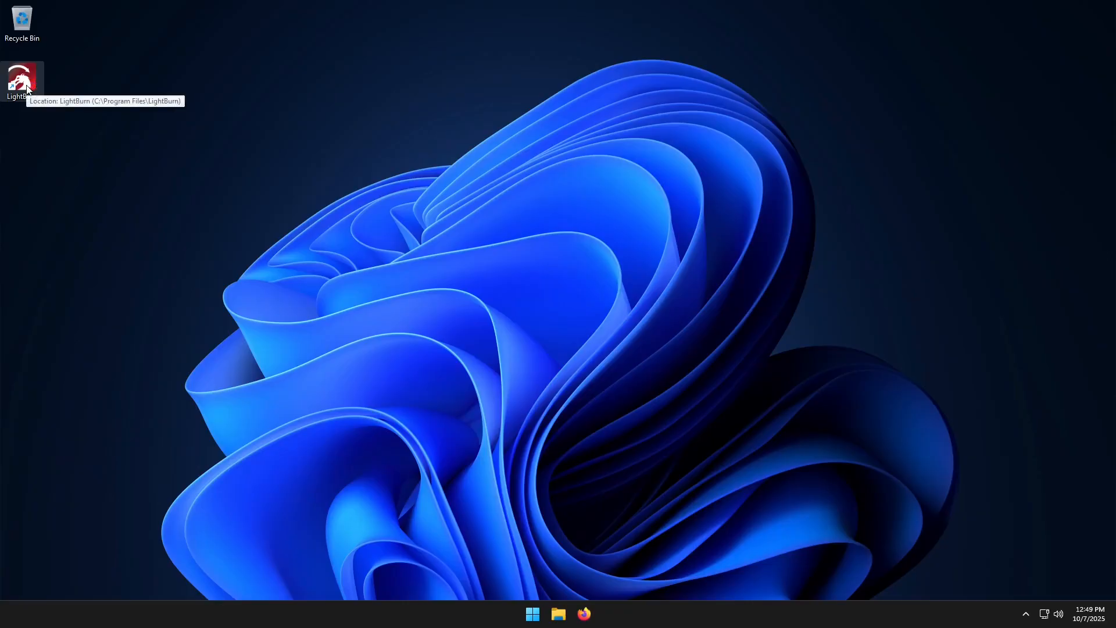
Step: Launch LightBurn from the desktop, extend the expired trial and dismiss the Help and Notes window
{"action": "double_click", "coordinate": [22, 80]}
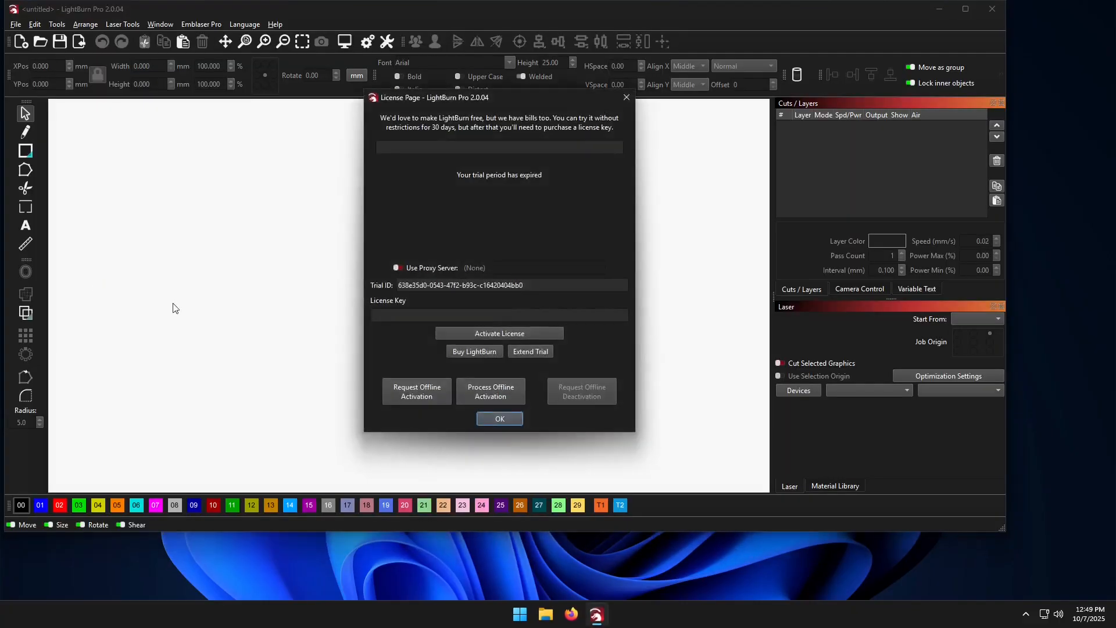
{"action": "mouse_move", "coordinate": [458, 174]}
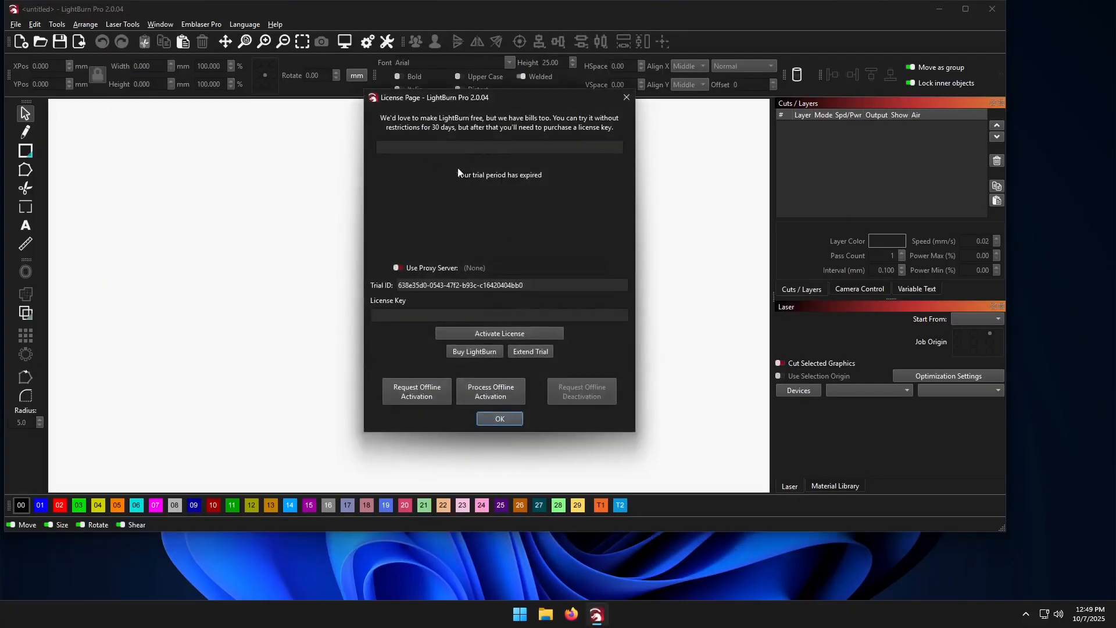
{"action": "mouse_move", "coordinate": [474, 244]}
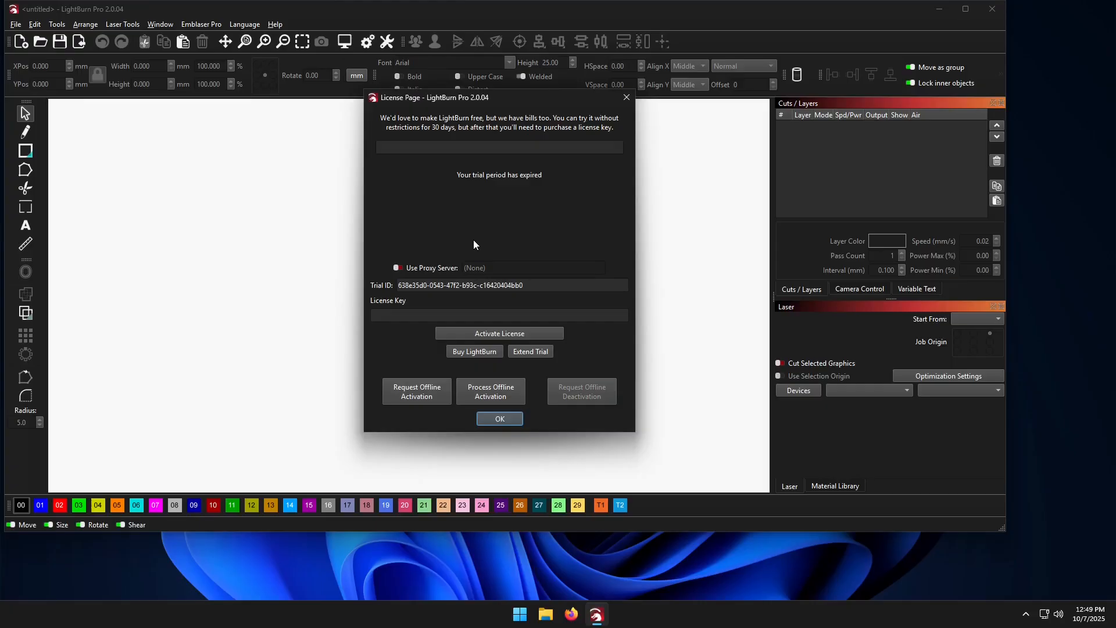
{"action": "mouse_move", "coordinate": [536, 372]}
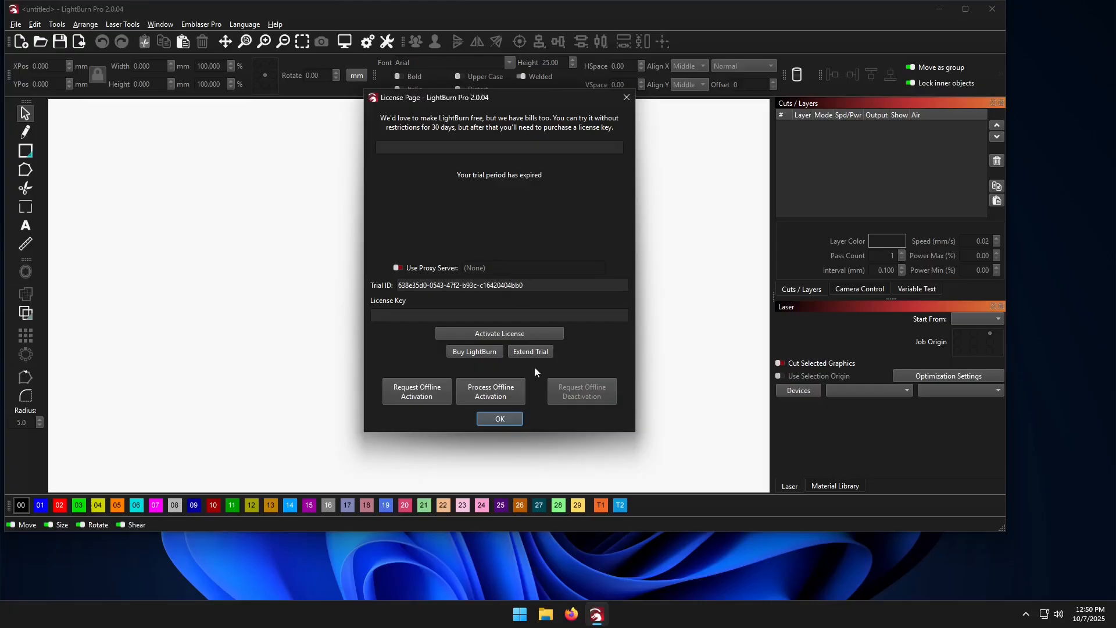
{"action": "left_click", "coordinate": [530, 351]}
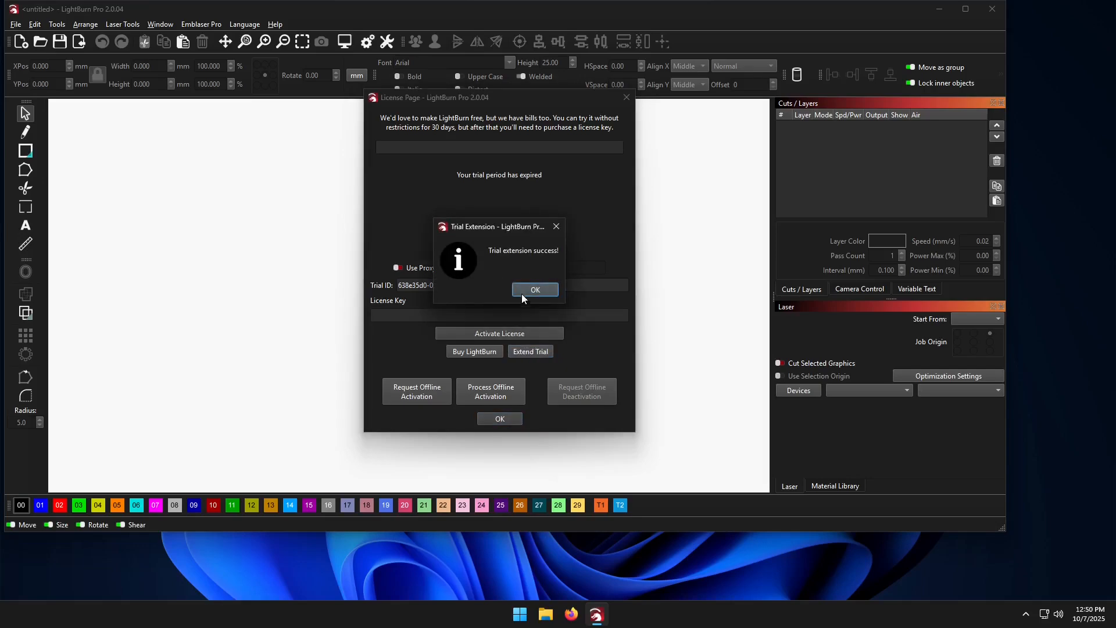
{"action": "left_click", "coordinate": [535, 290]}
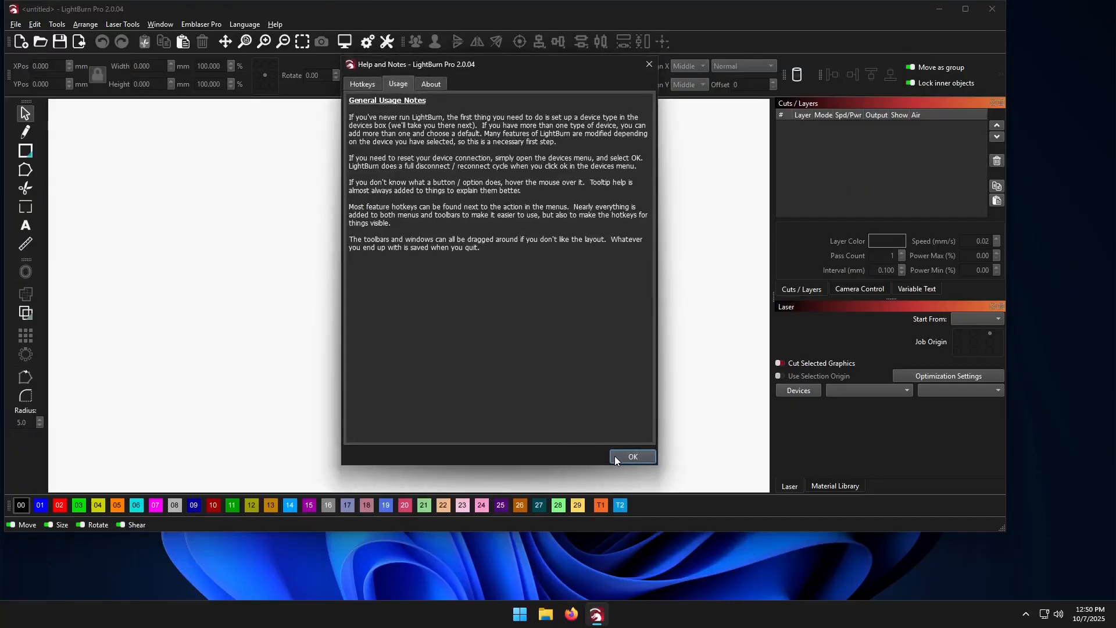
{"action": "left_click", "coordinate": [632, 456]}
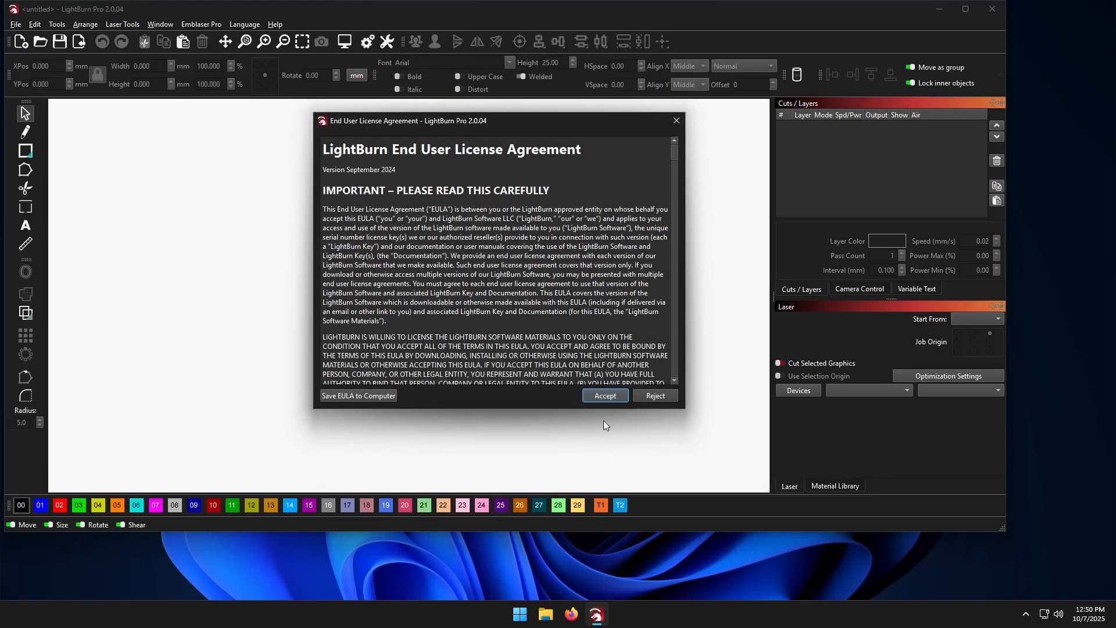
Step: Read through the End User License Agreement and accept it
{"action": "scroll", "scroll_direction": "down", "scroll_amount": 3}
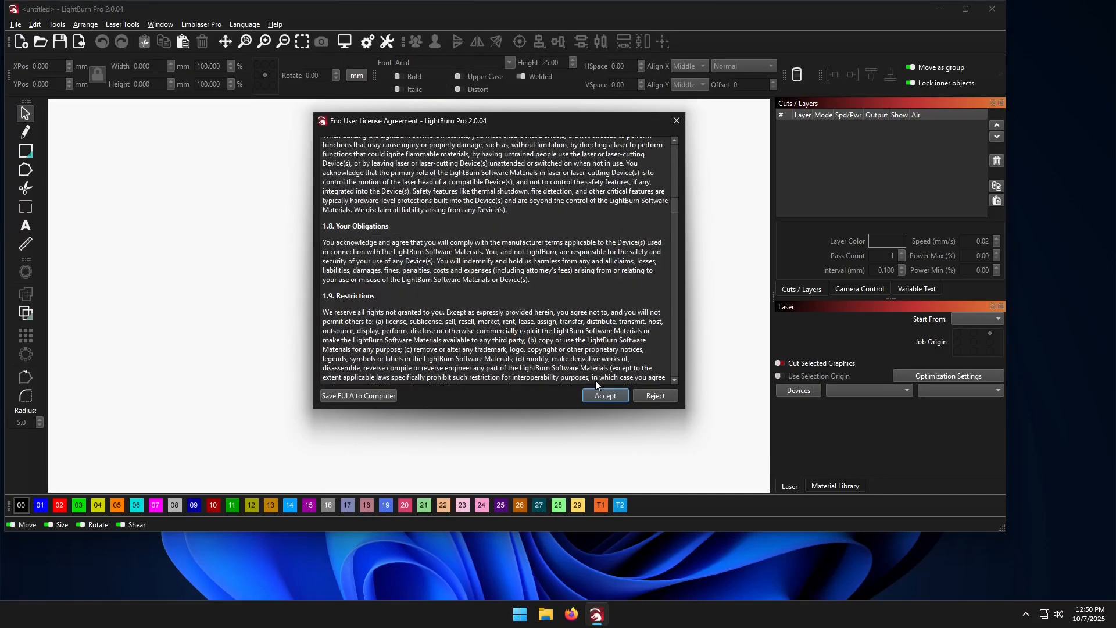
{"action": "scroll", "scroll_direction": "down", "scroll_amount": 3}
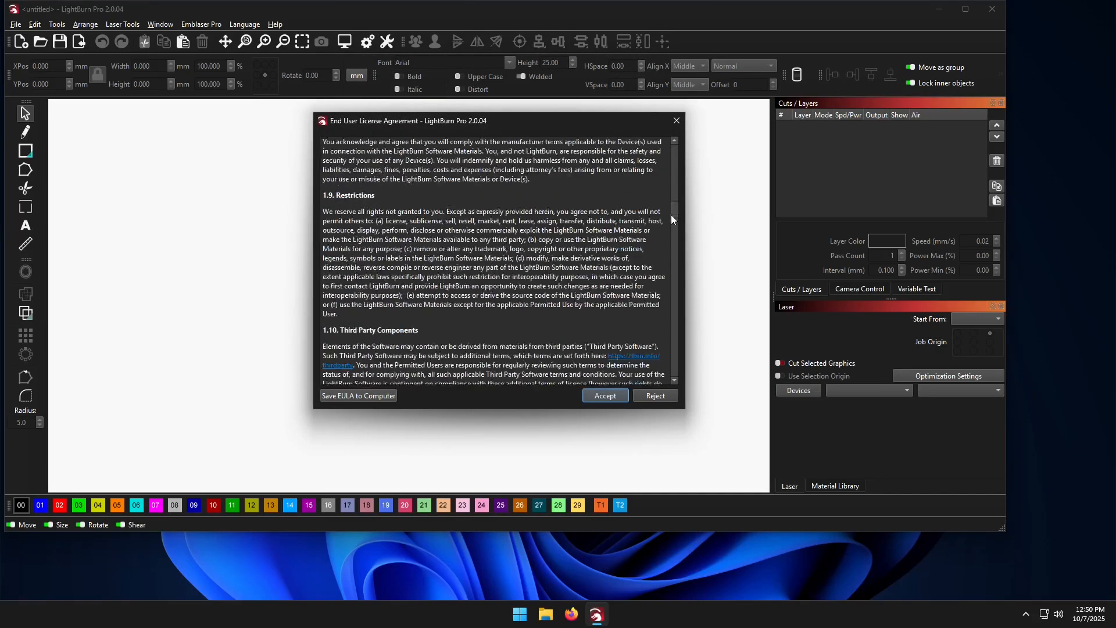
{"action": "scroll", "scroll_direction": "down", "scroll_amount": 3}
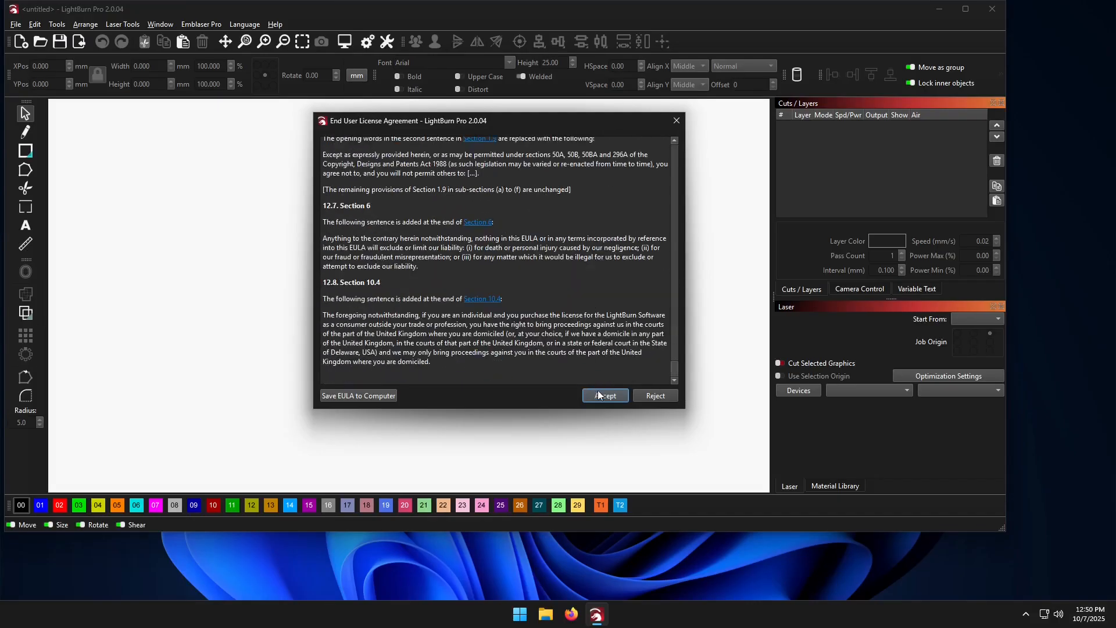
{"action": "left_click", "coordinate": [605, 396]}
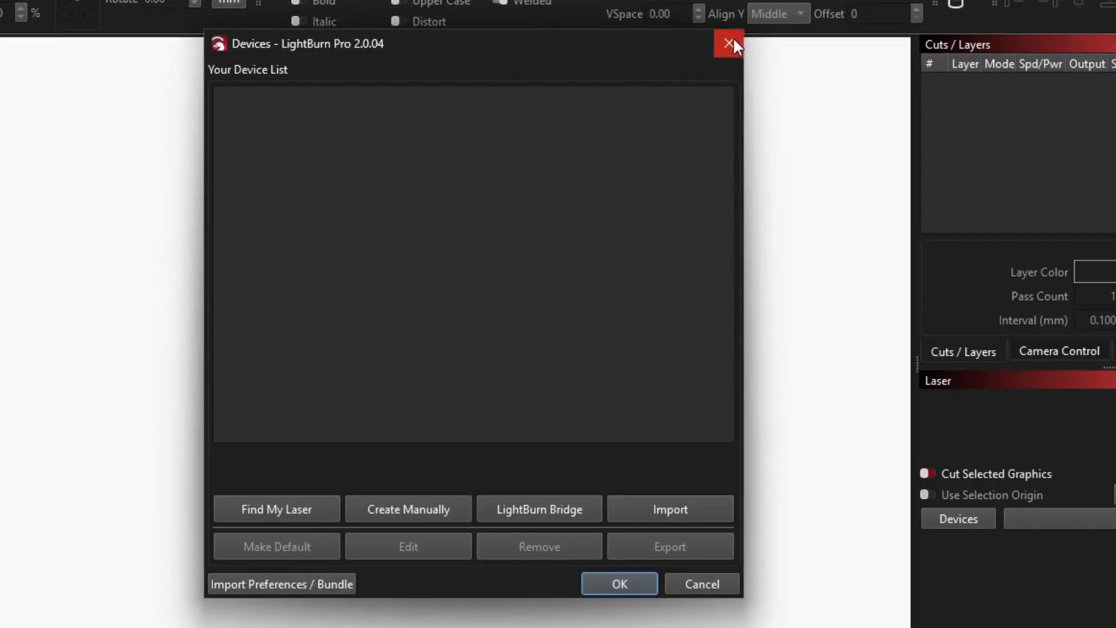
{"action": "left_click", "coordinate": [729, 43]}
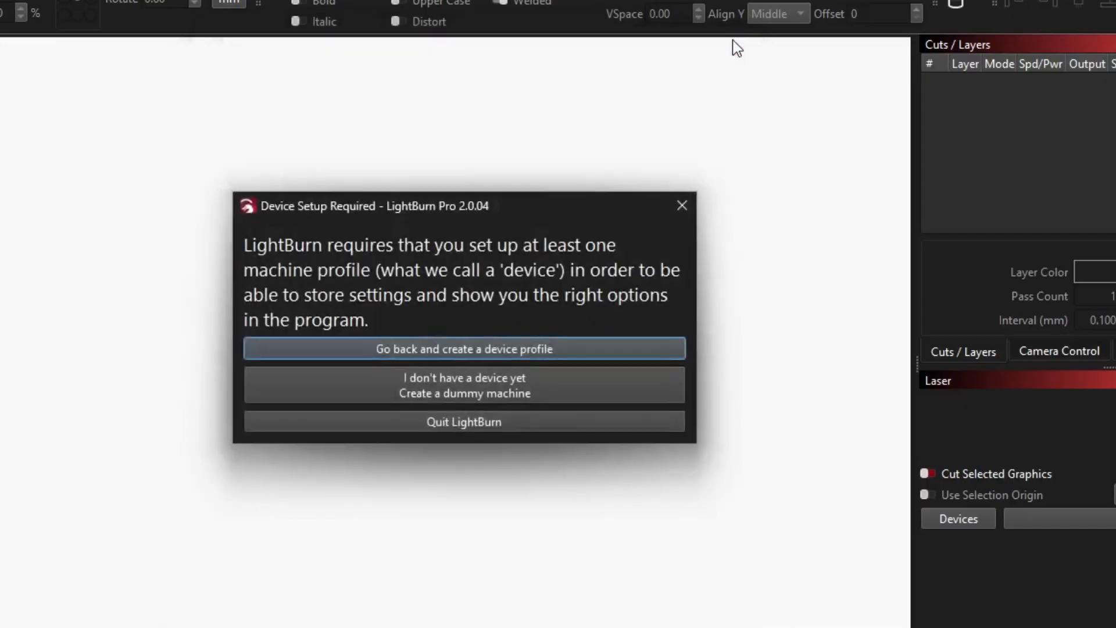
{"action": "mouse_move", "coordinate": [509, 431]}
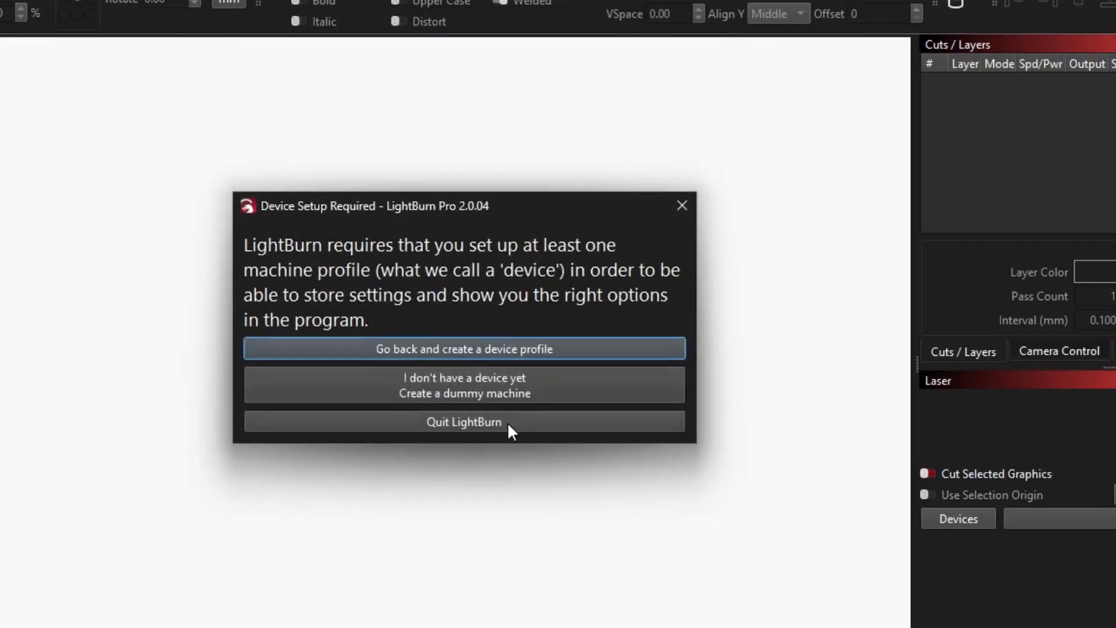
{"action": "mouse_move", "coordinate": [427, 406]}
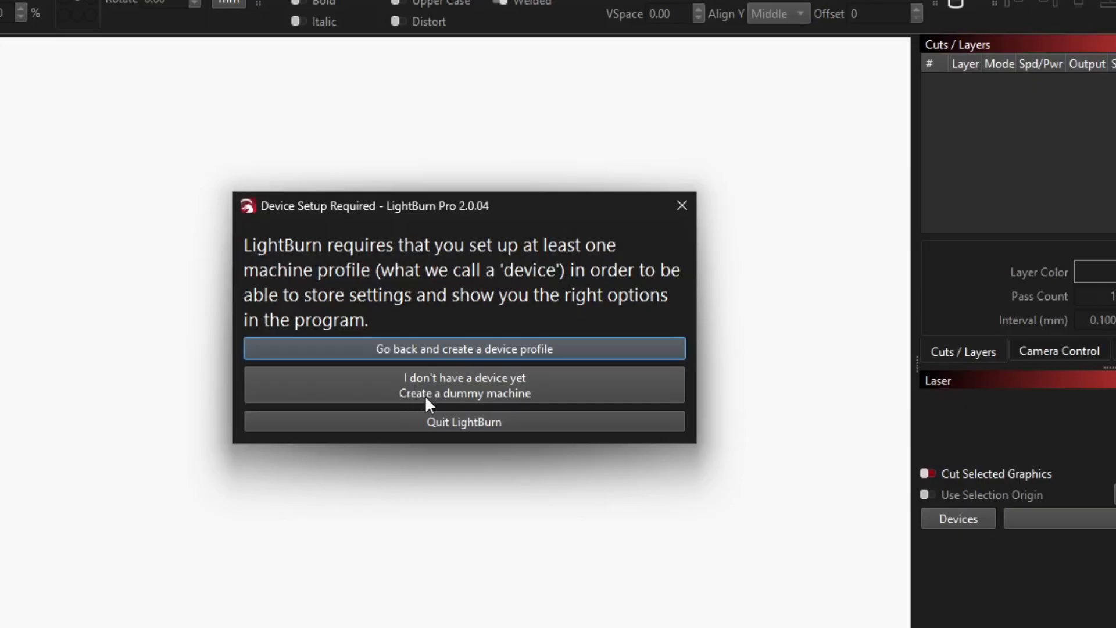
{"action": "mouse_move", "coordinate": [511, 382]}
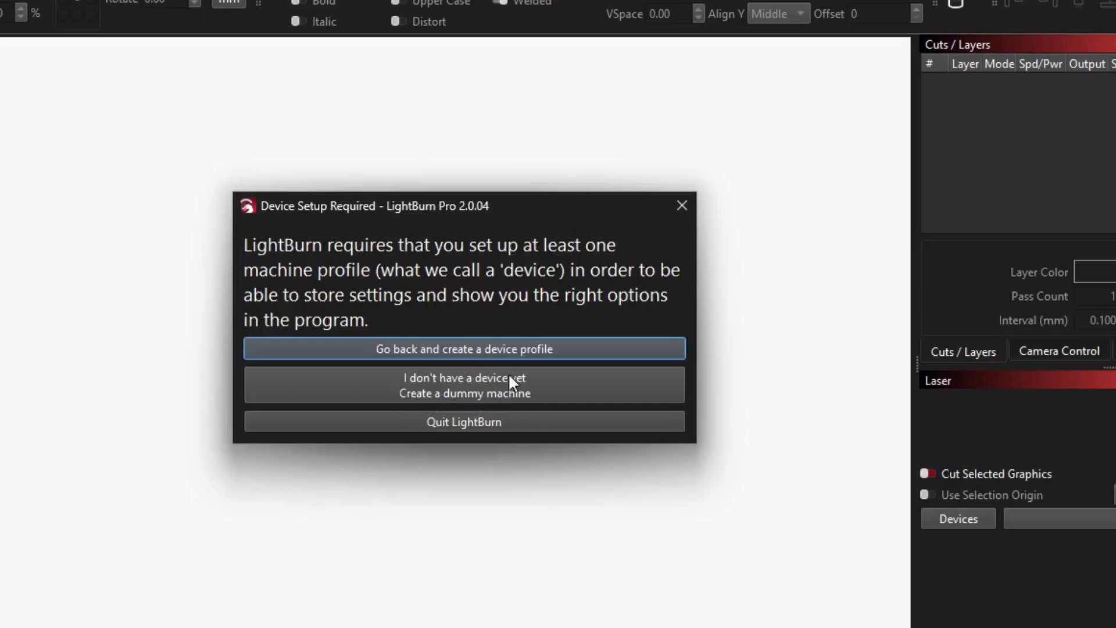
{"action": "mouse_move", "coordinate": [464, 349]}
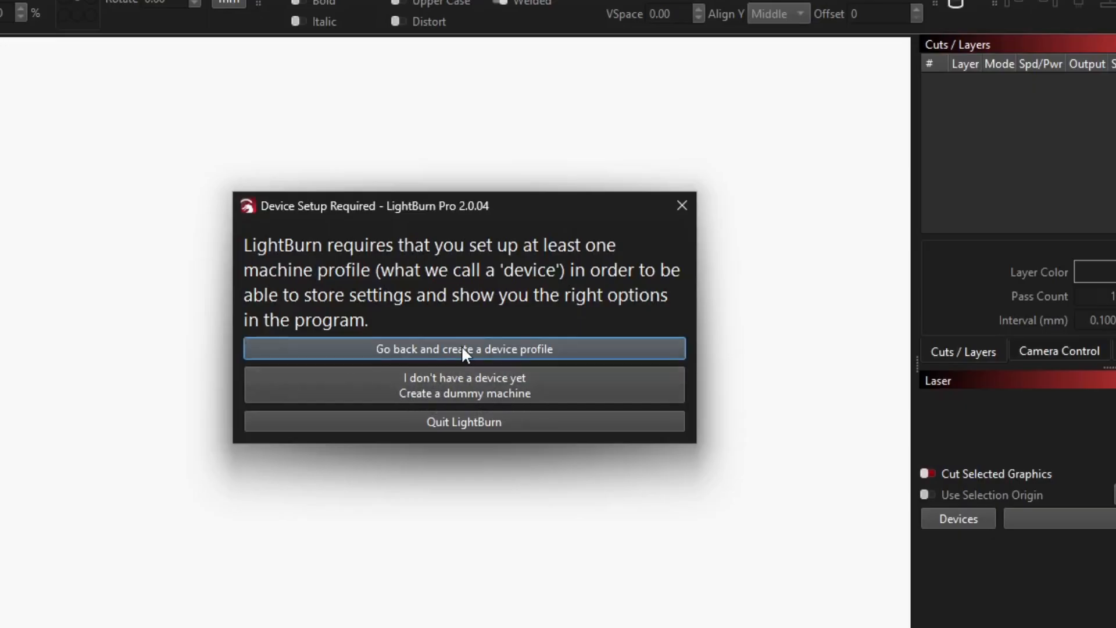
{"action": "left_click", "coordinate": [464, 349]}
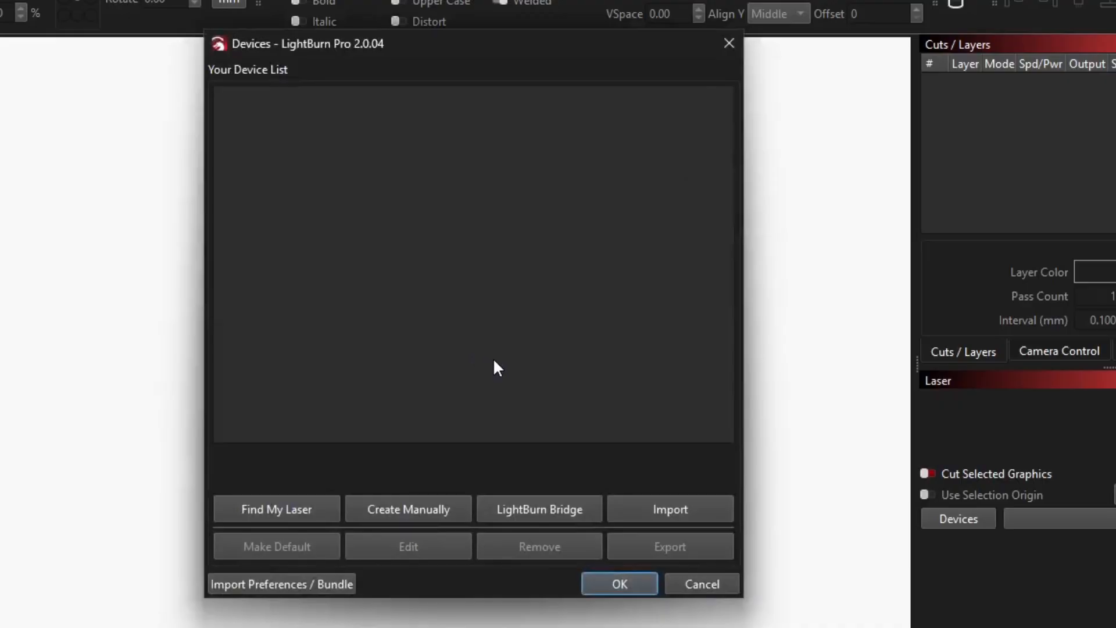
Step: Create a No Machine device with the default name and 300 × 200 mm work area, then confirm the device list
{"action": "left_click", "coordinate": [408, 509]}
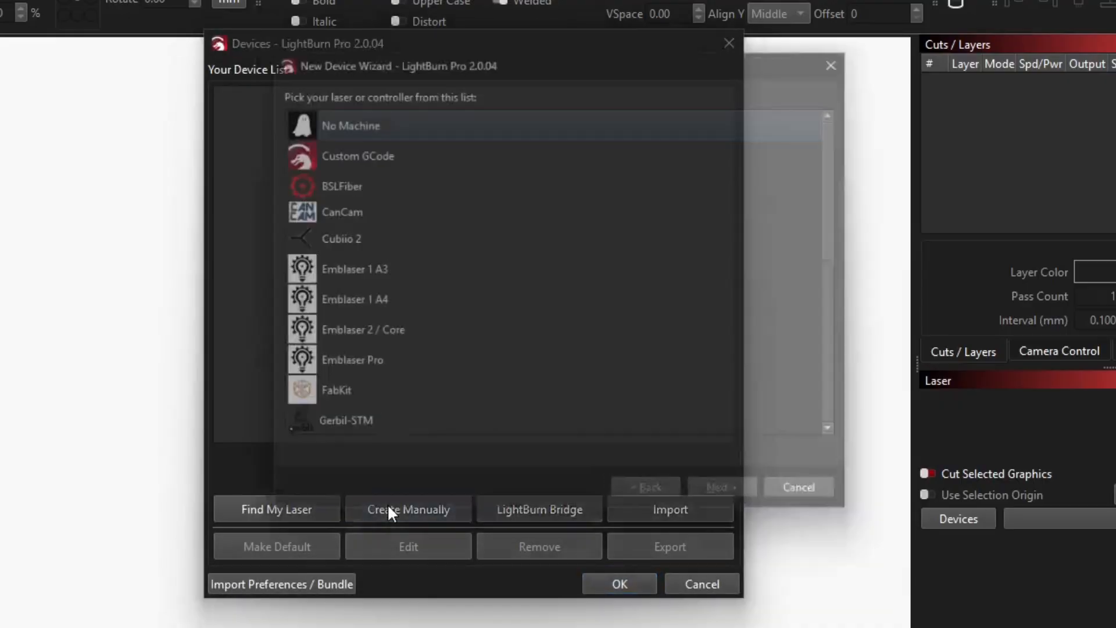
{"action": "left_click", "coordinate": [408, 509]}
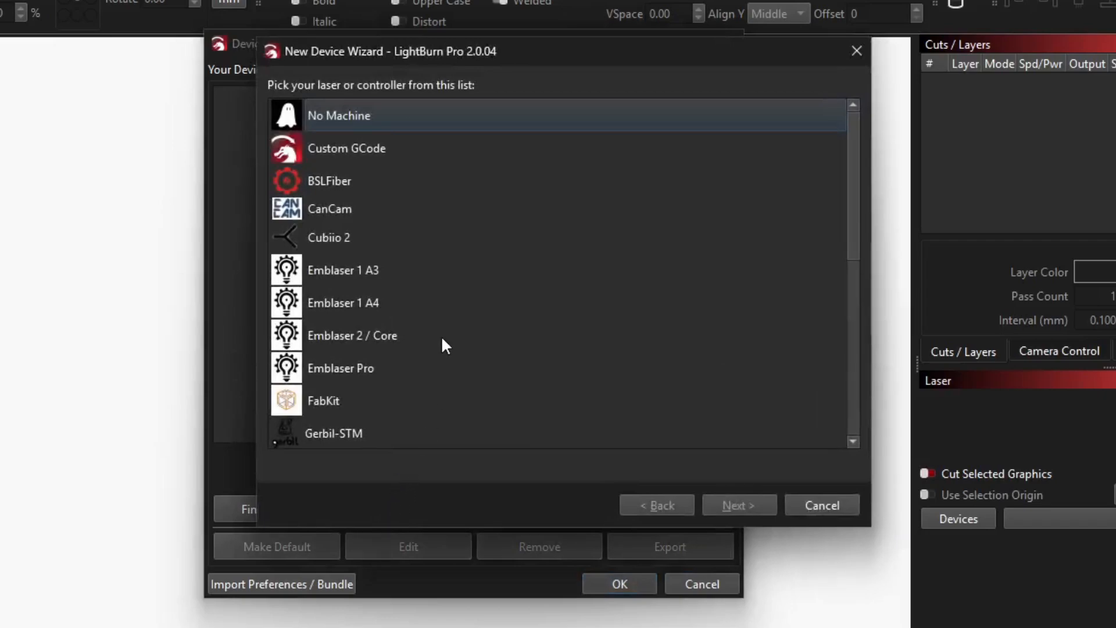
{"action": "left_click", "coordinate": [340, 115]}
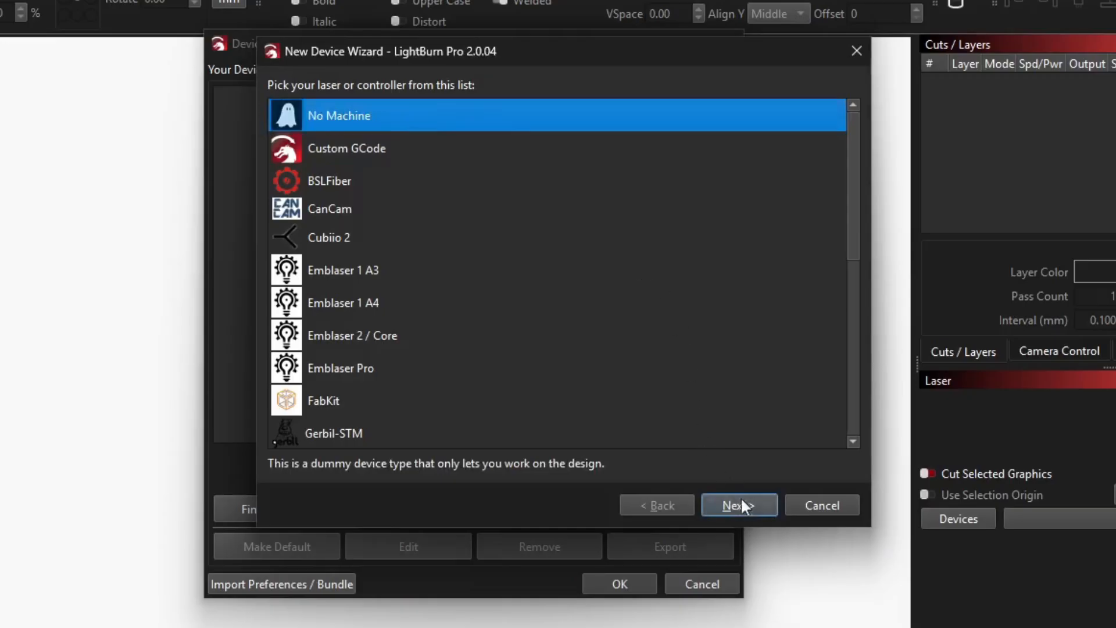
{"action": "left_click", "coordinate": [739, 505]}
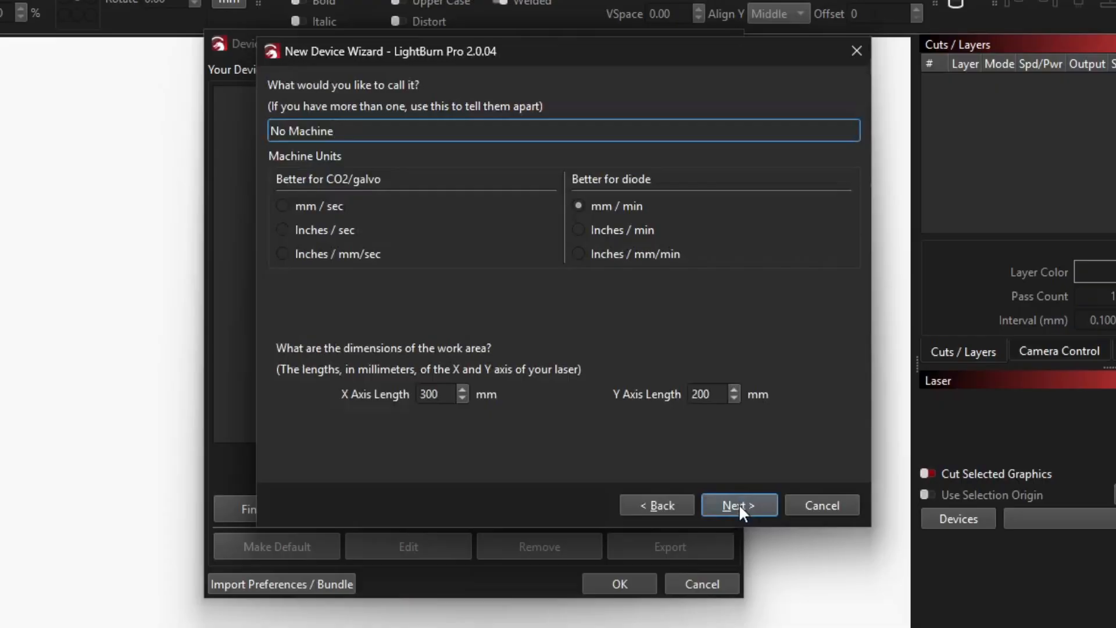
{"action": "left_click", "coordinate": [739, 505]}
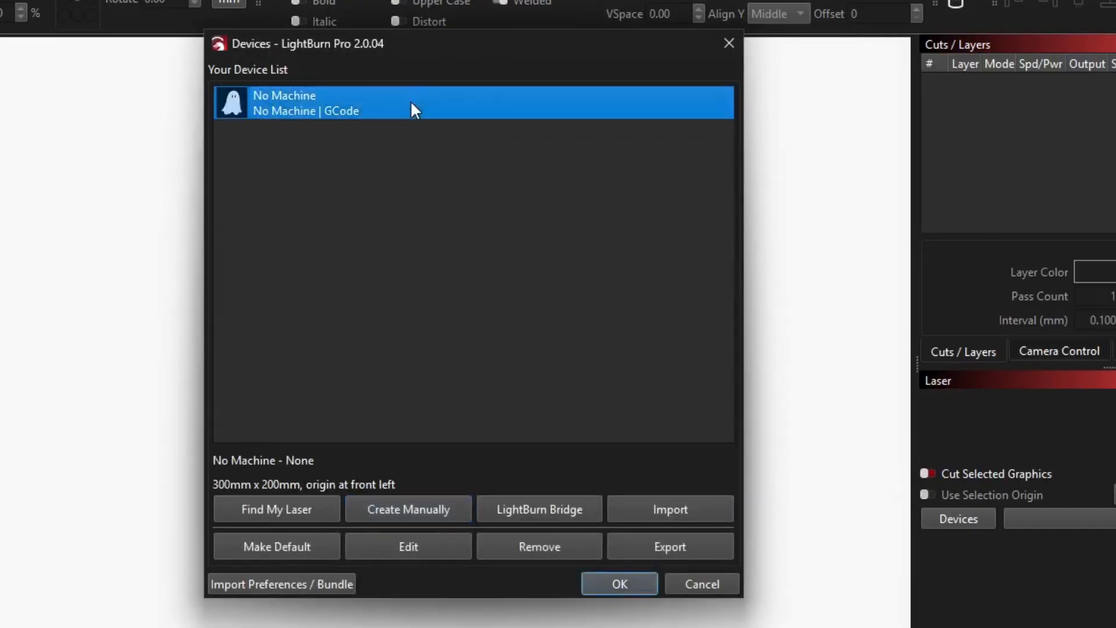
{"action": "left_click", "coordinate": [618, 584]}
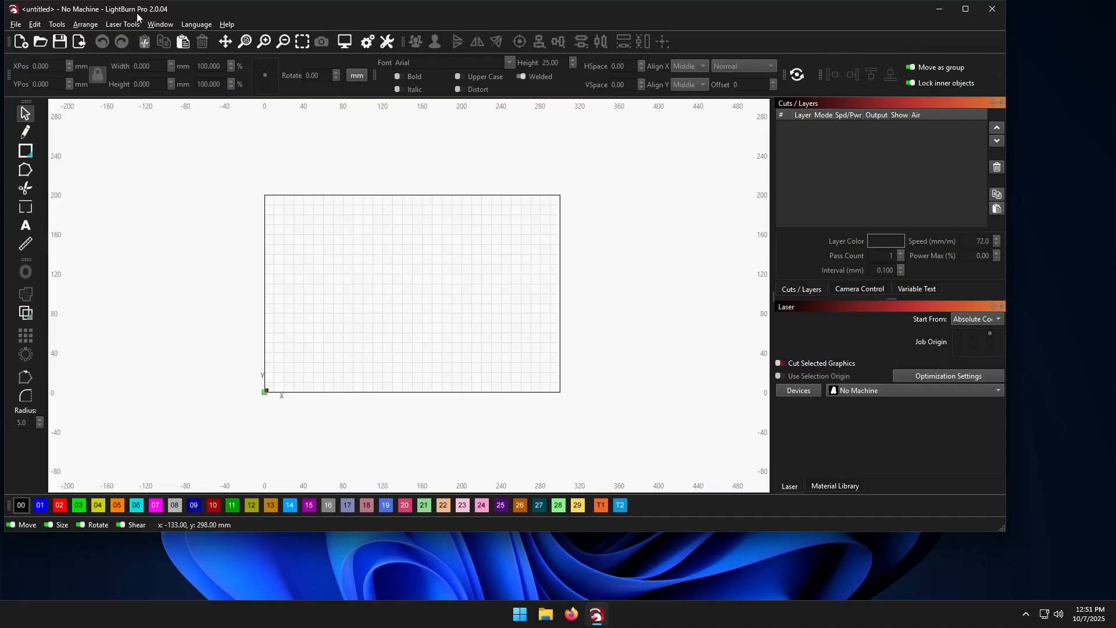
{"action": "mouse_move", "coordinate": [170, 14]}
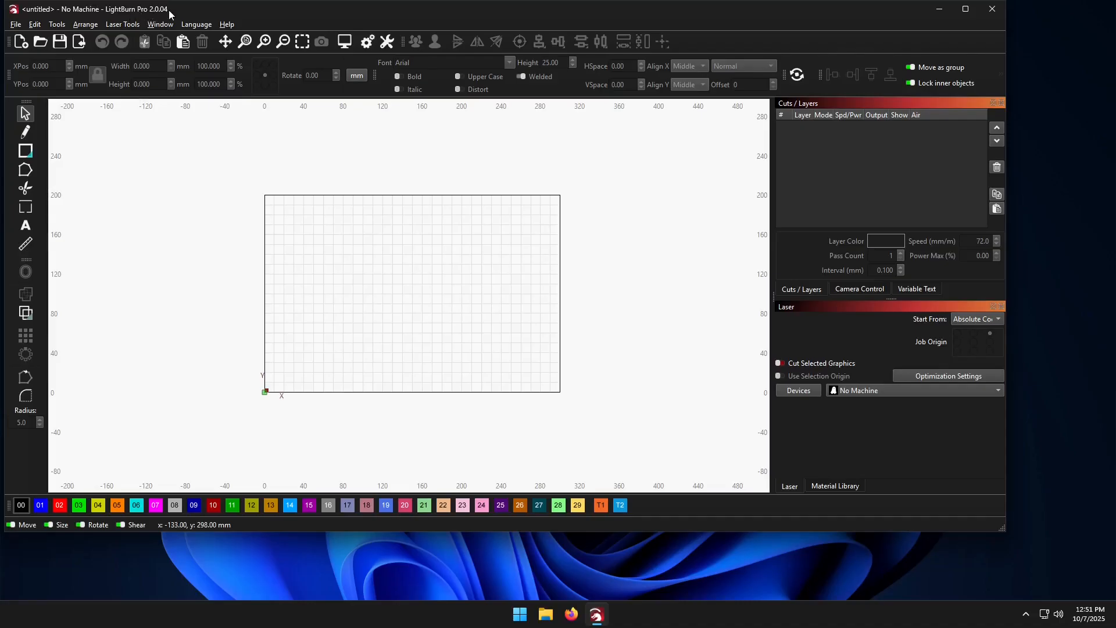
{"action": "mouse_move", "coordinate": [992, 13]}
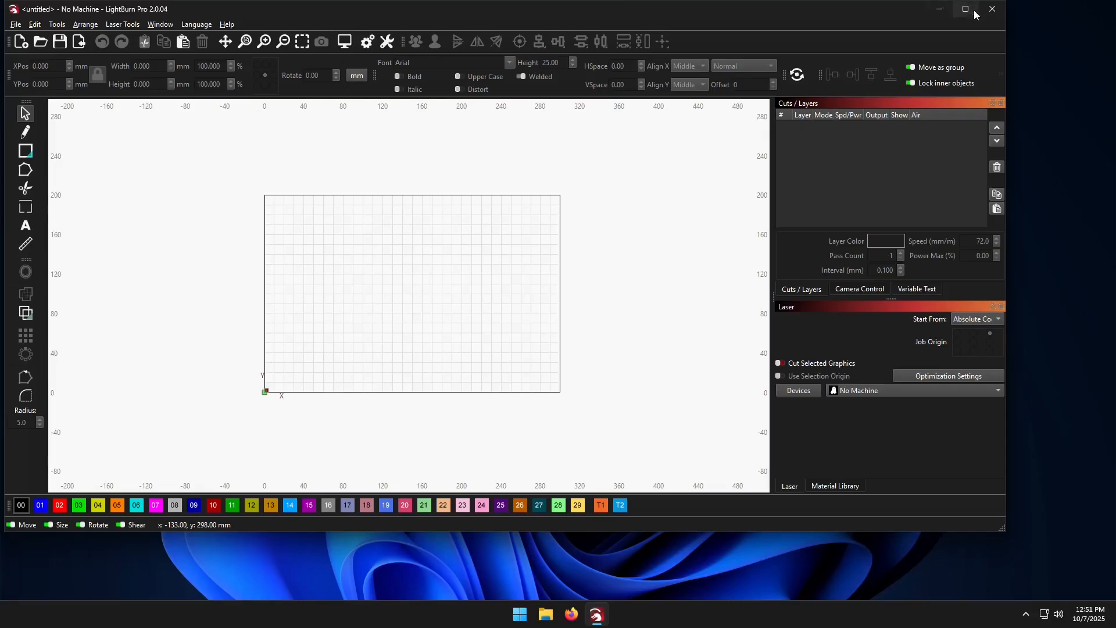
Step: Maximize the LightBurn window to fill the screen
{"action": "left_click", "coordinate": [965, 8]}
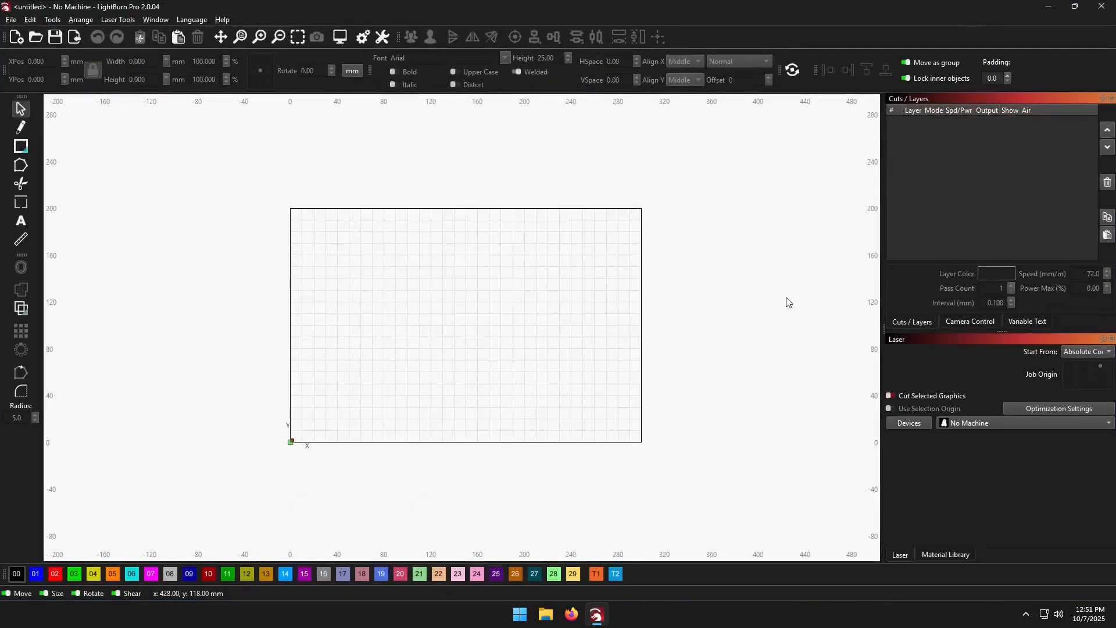
{"action": "mouse_move", "coordinate": [747, 296]}
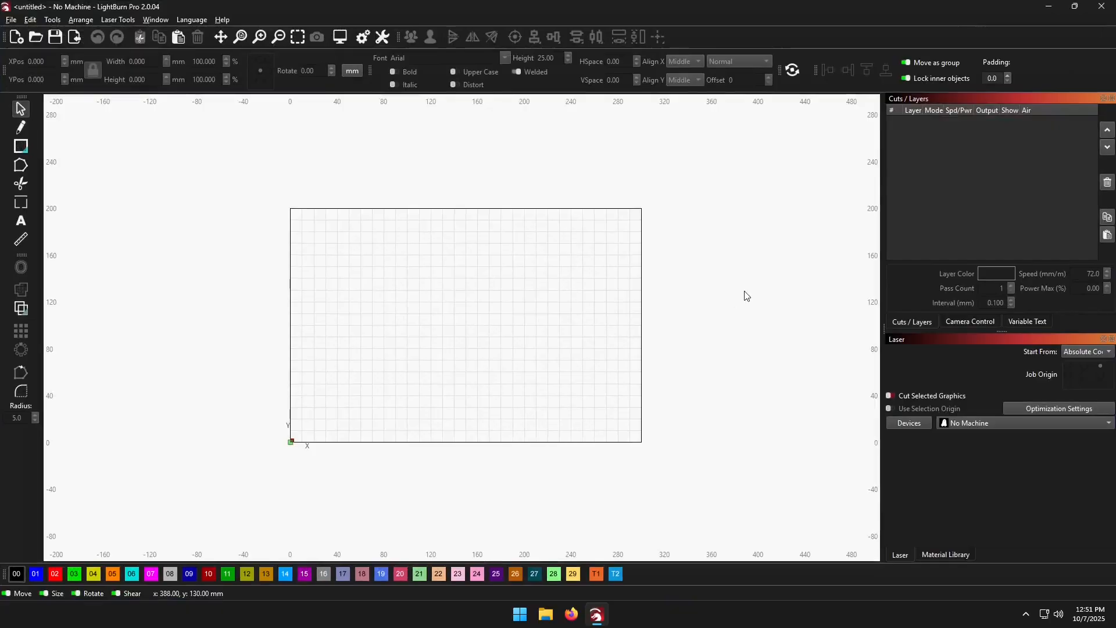
{"action": "mouse_move", "coordinate": [952, 218]}
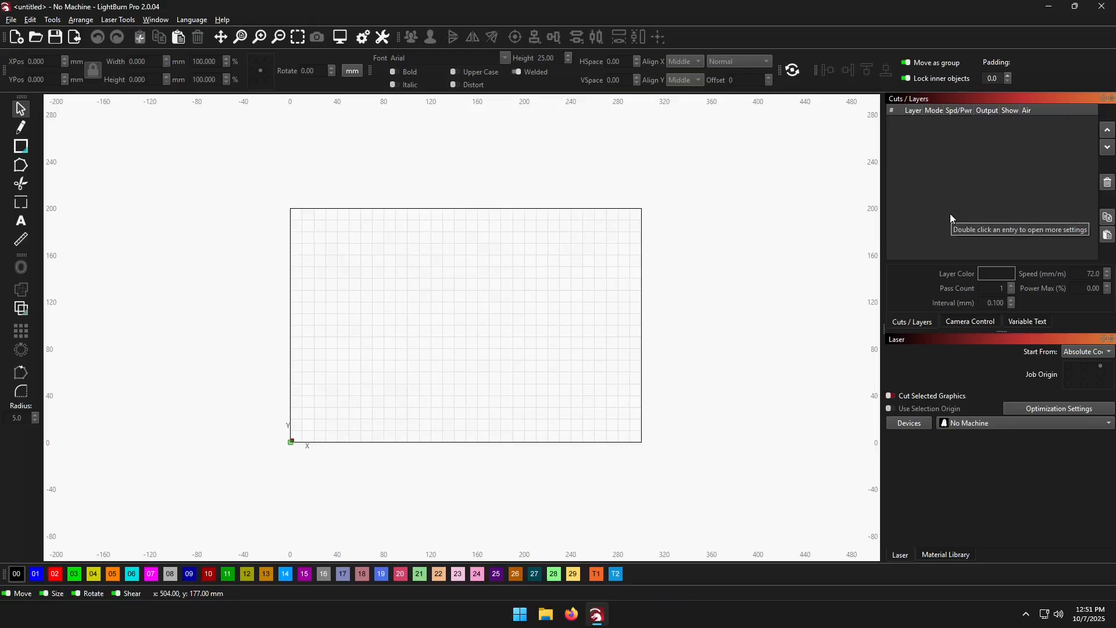
{"action": "mouse_move", "coordinate": [949, 201]}
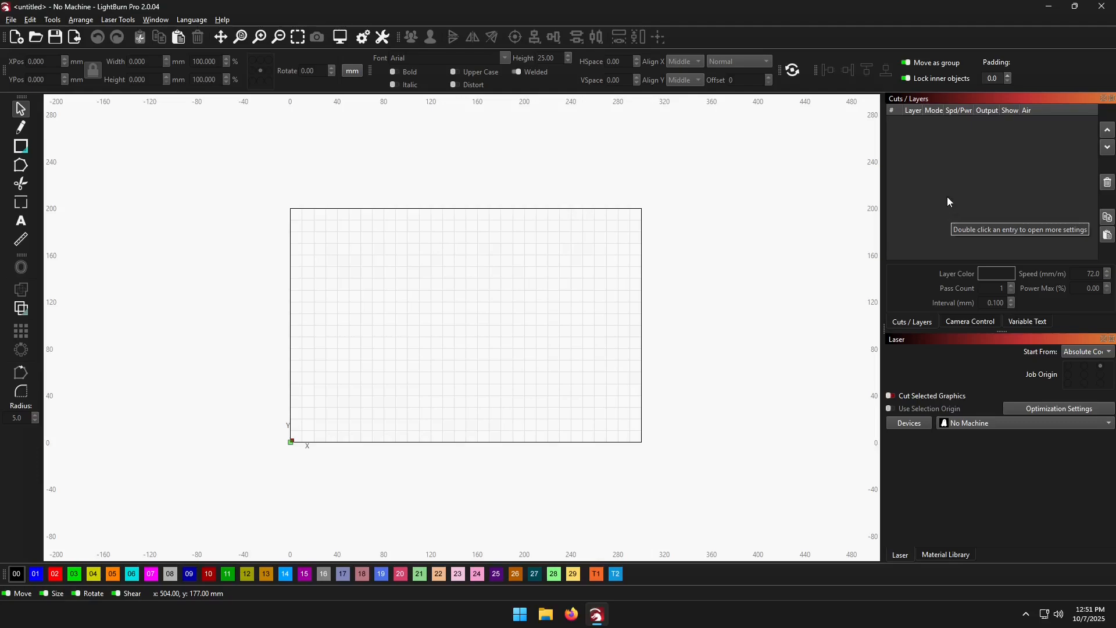
{"action": "mouse_move", "coordinate": [1102, 7]}
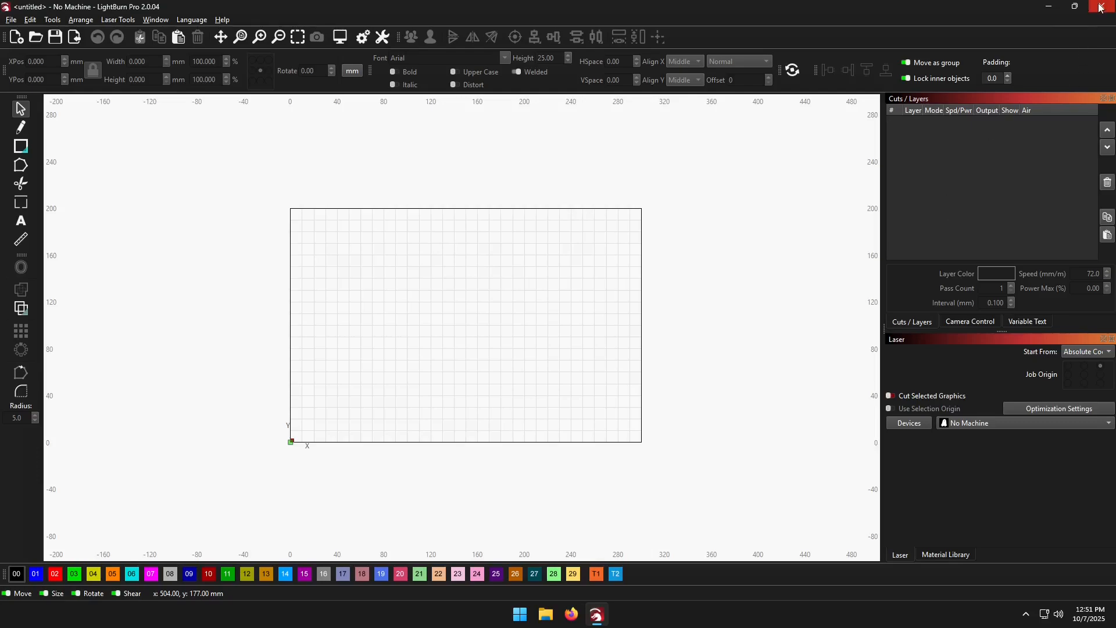
Step: Close LightBurn, leaving the Windows desktop showing
{"action": "left_click", "coordinate": [1100, 7]}
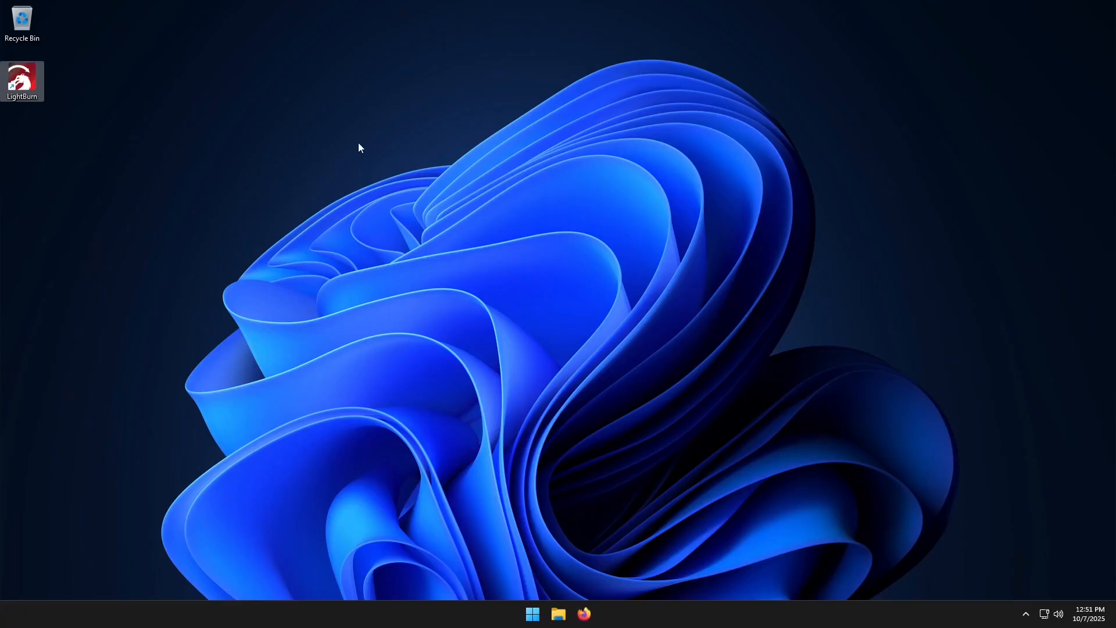
{"action": "mouse_move", "coordinate": [392, 240]}
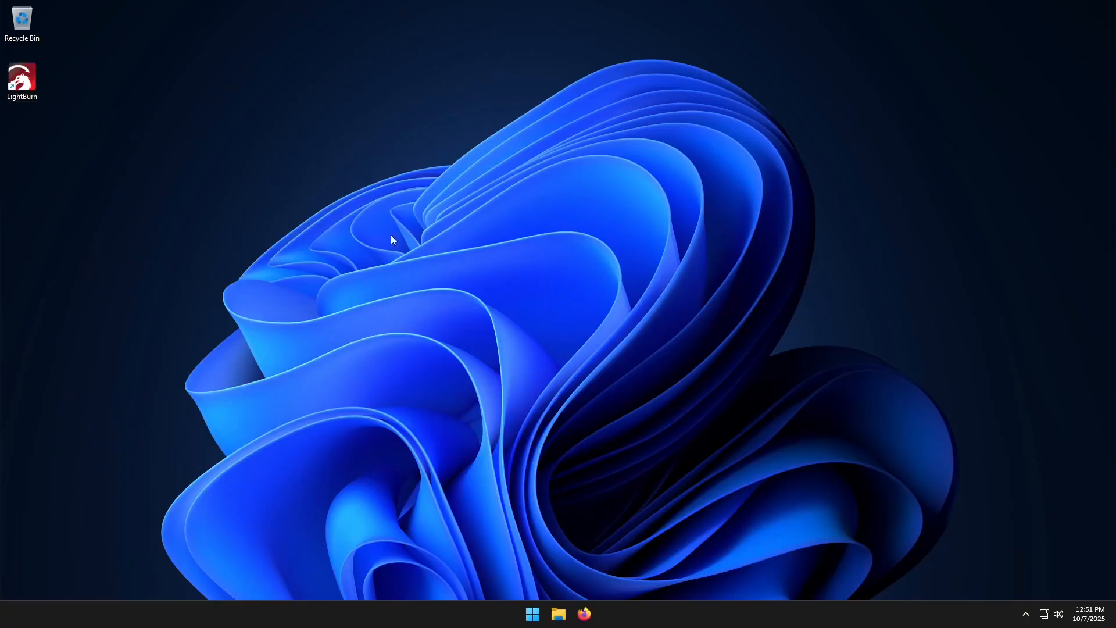
{"action": "mouse_move", "coordinate": [477, 352]}
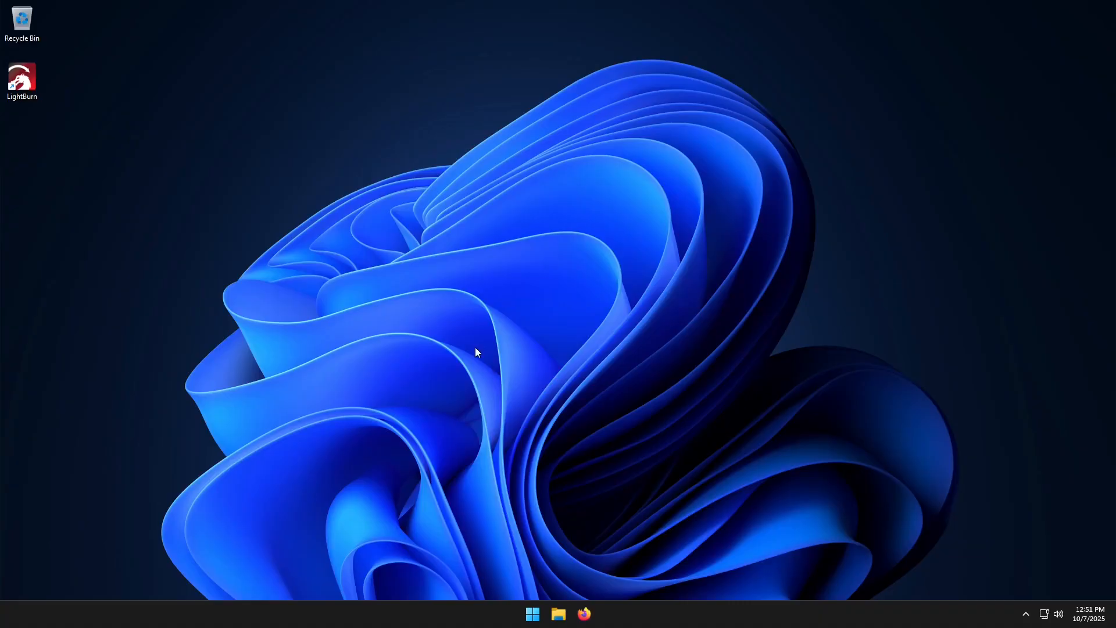
{"action": "mouse_move", "coordinate": [3, 483]}
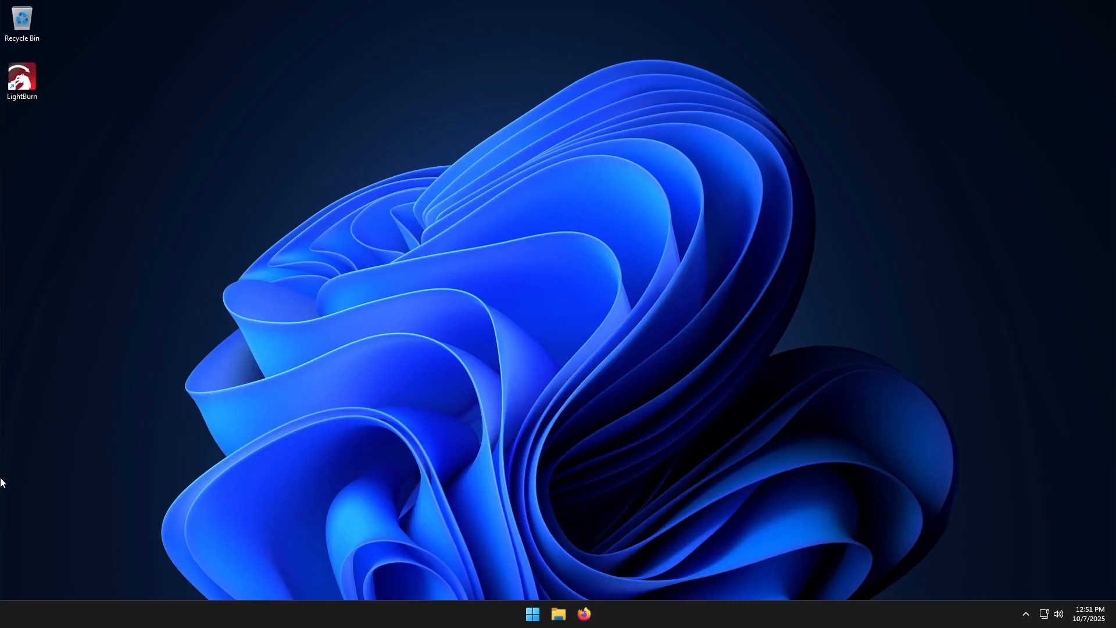